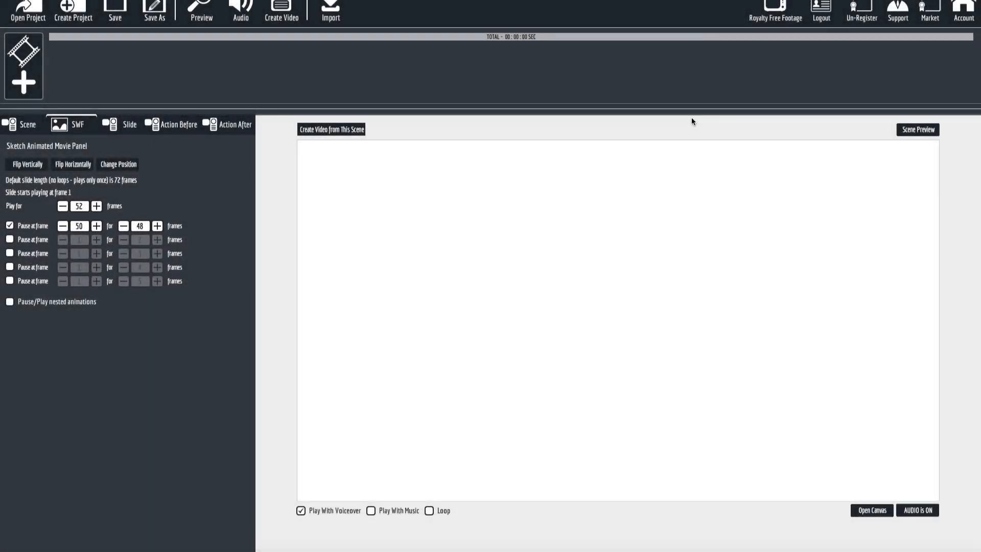
mouse_move(344, 105)
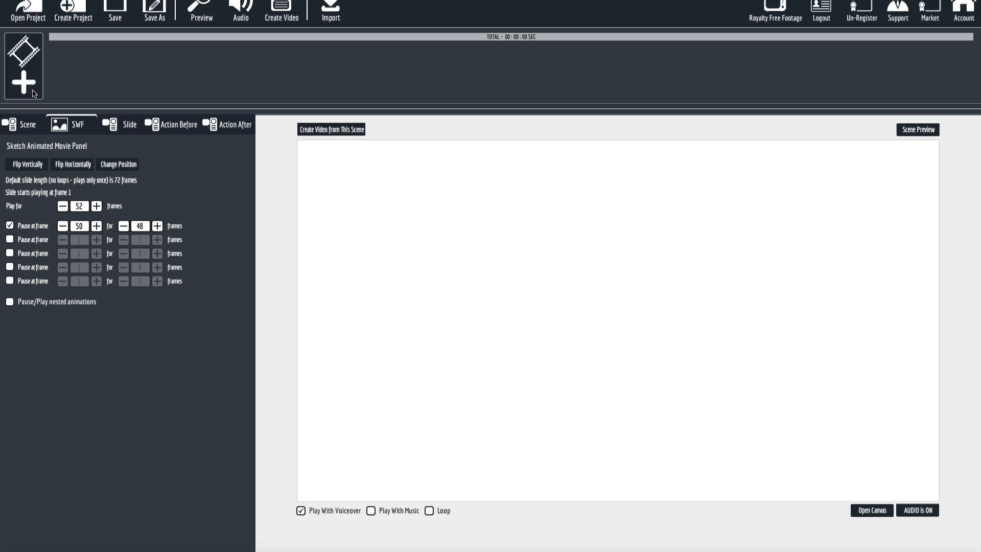
Add a new scene so its empty canvas is ready for content
click(23, 66)
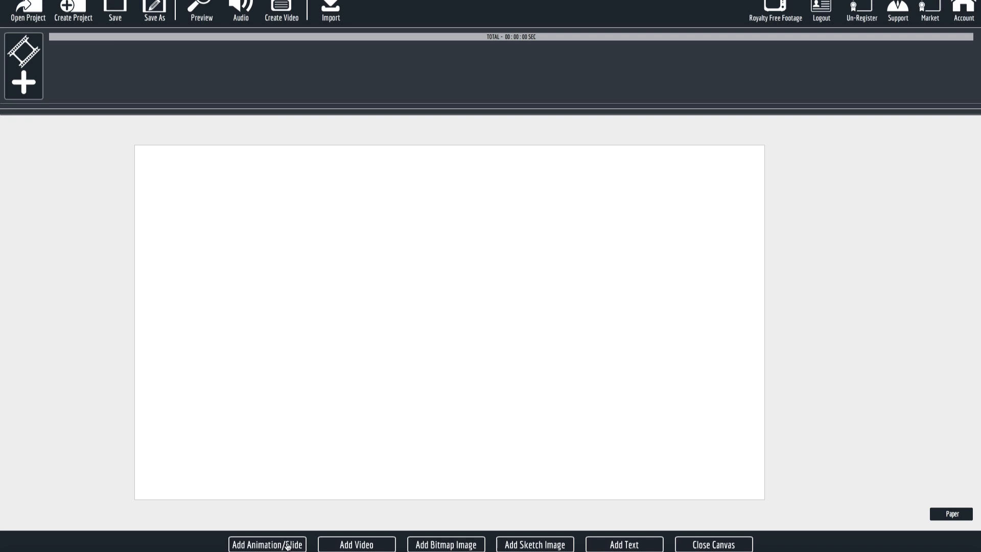
Add the Flash animation MHD_BottomInfoBar1.swf to the canvas as a 3-second info bar slide
click(266, 548)
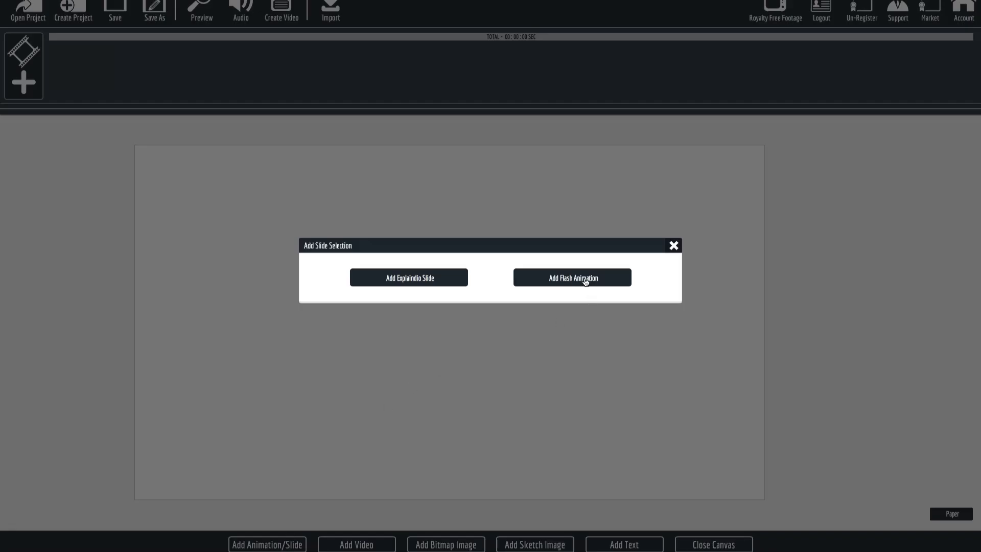
click(571, 277)
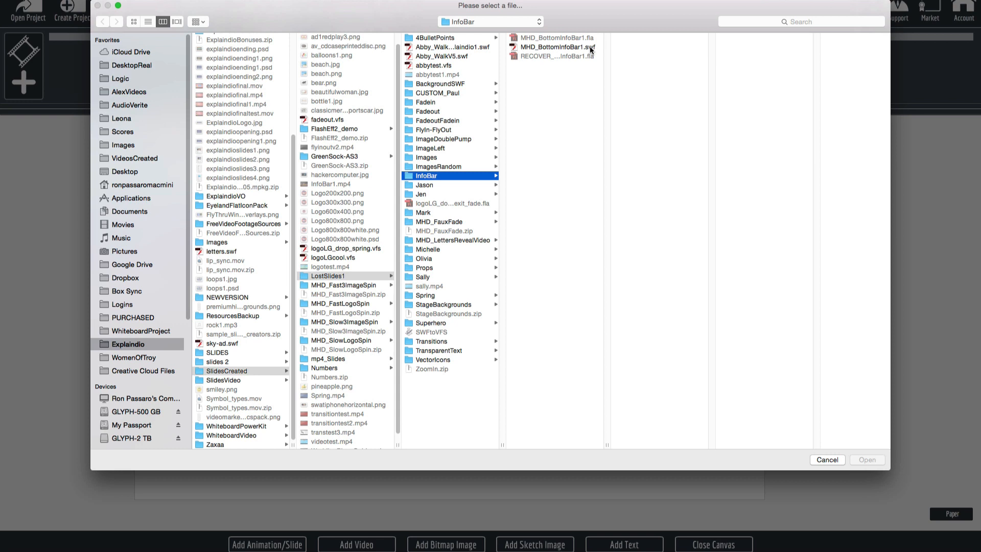
click(556, 47)
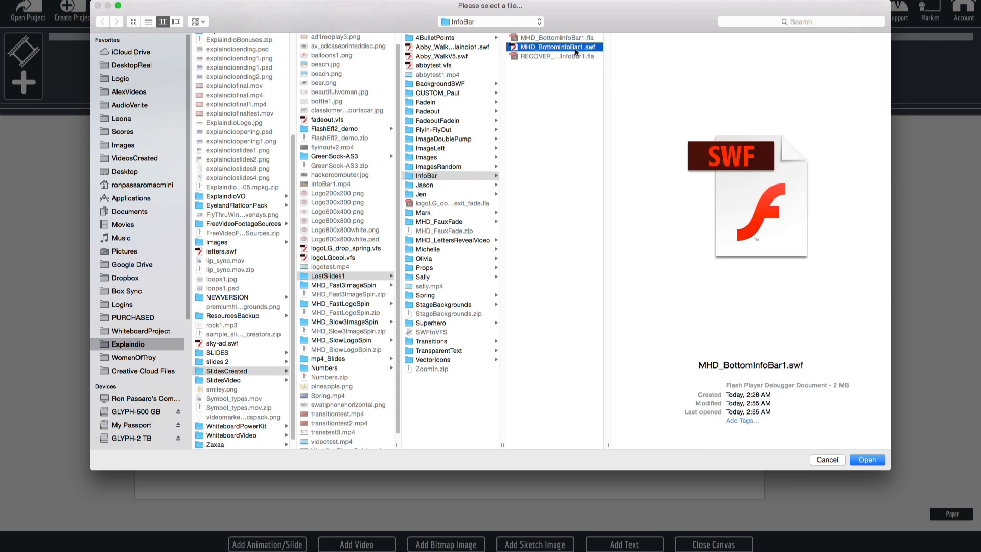
click(866, 459)
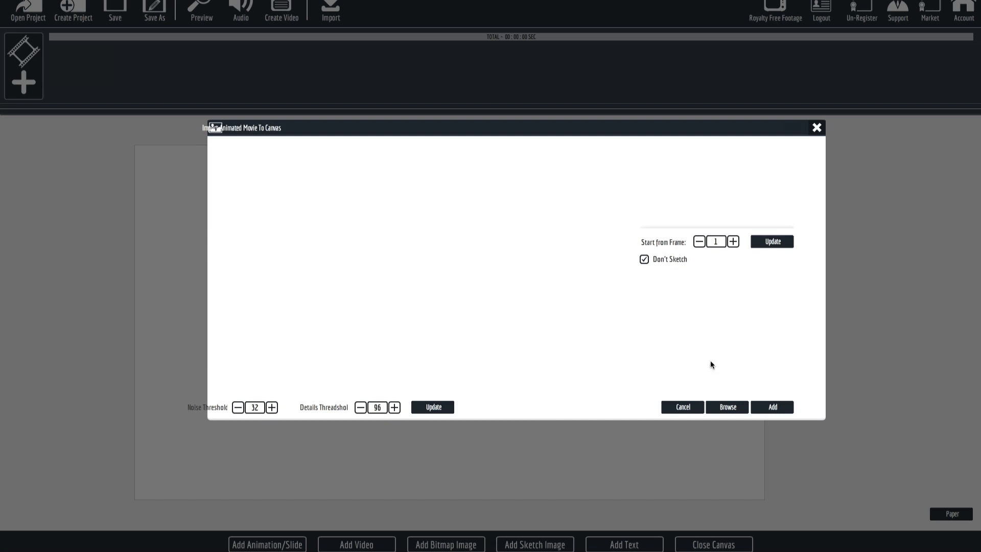
click(771, 407)
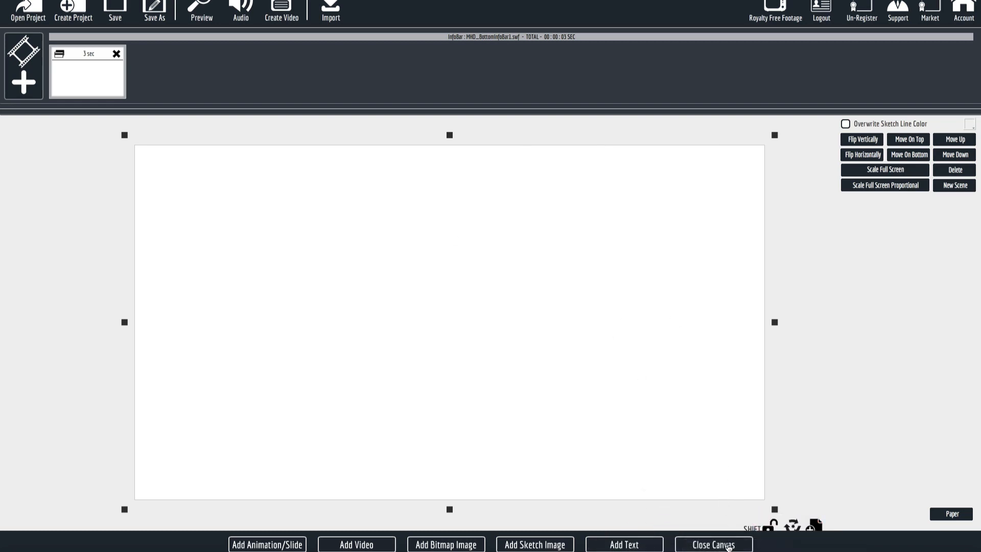
Close the canvas and preview the scene until the info bar's four text areas appear
click(712, 545)
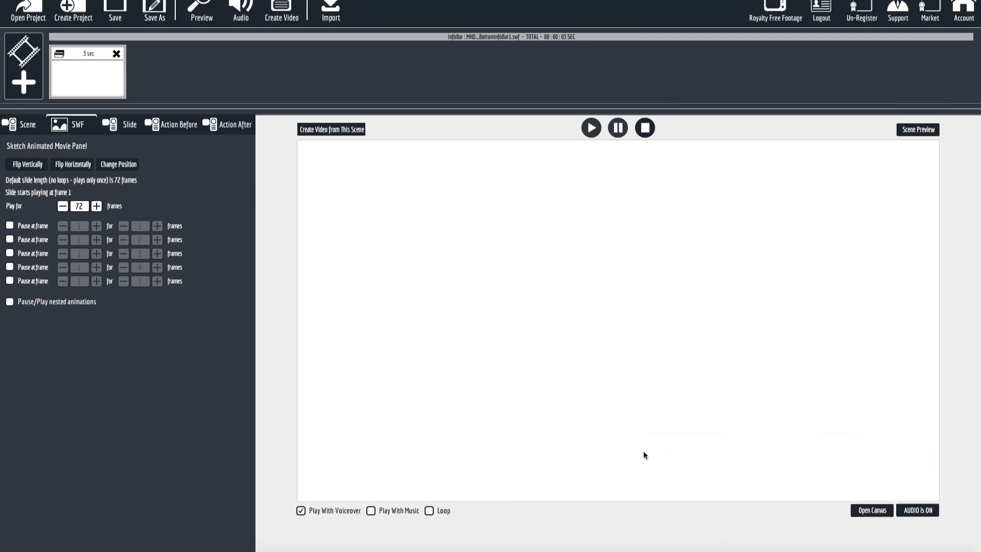
click(616, 128)
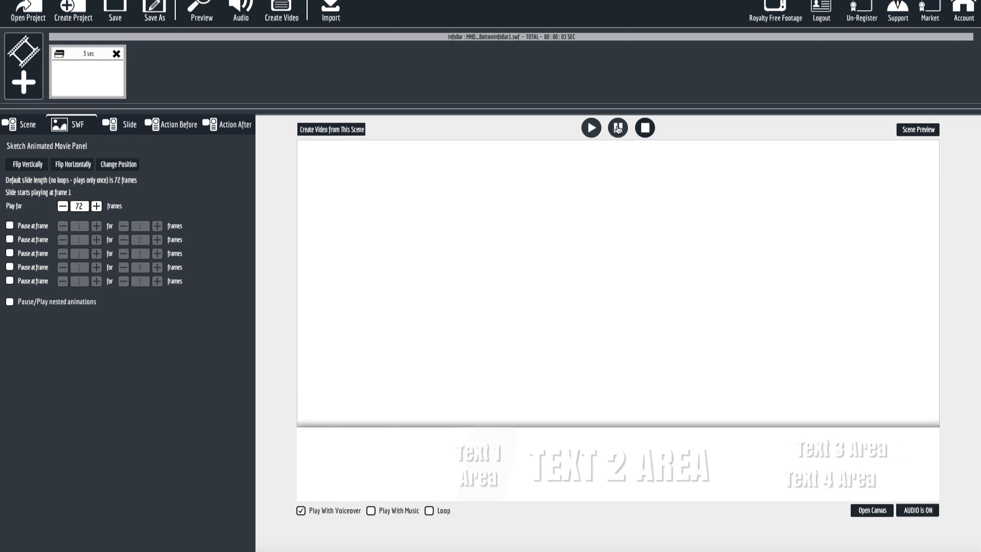
click(590, 128)
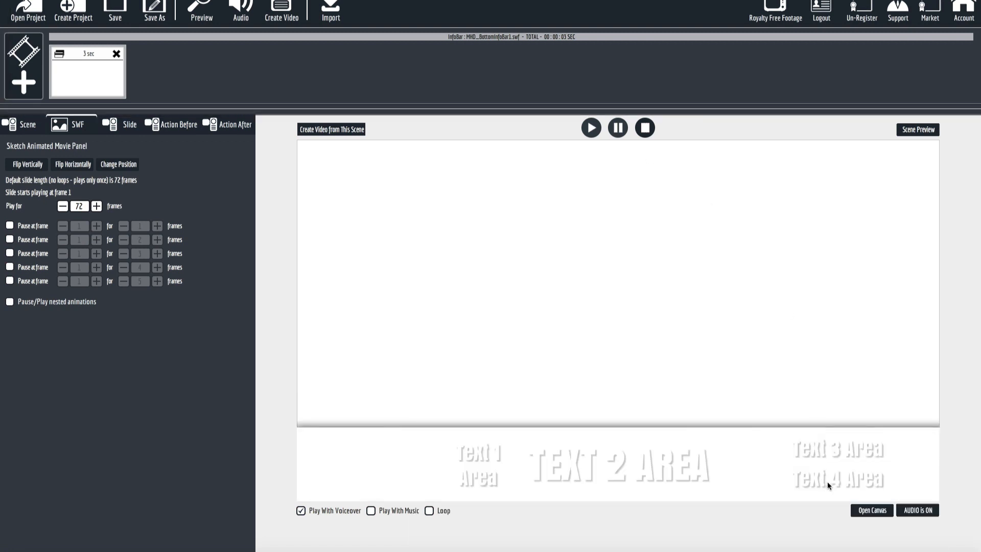
mouse_move(606, 504)
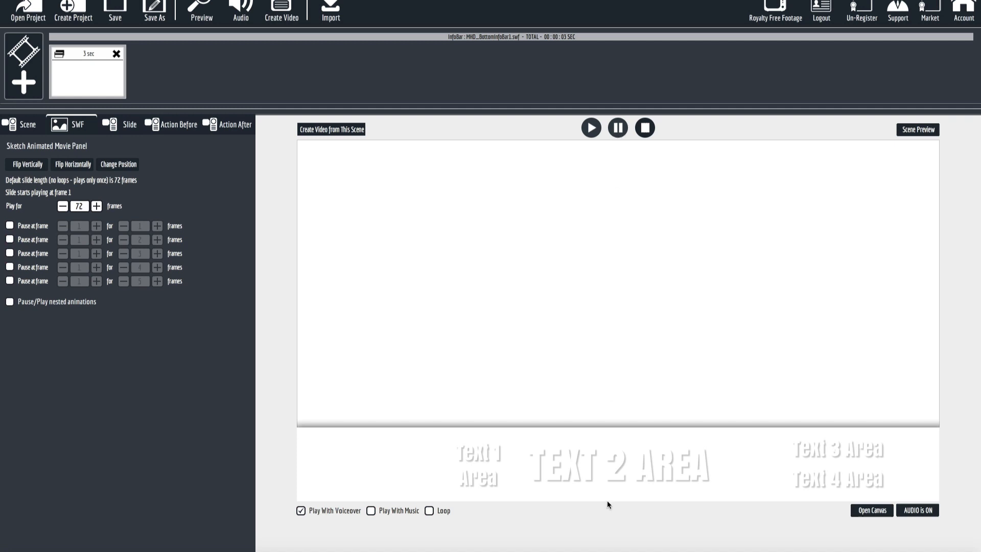
mouse_move(23, 139)
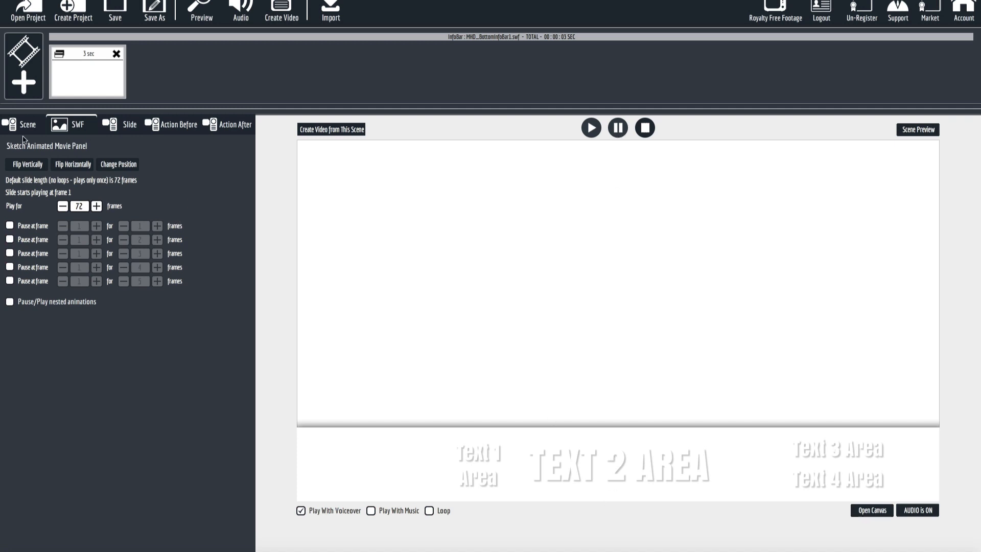
Set a night-time city street video as the scene background behind the info bar
click(27, 123)
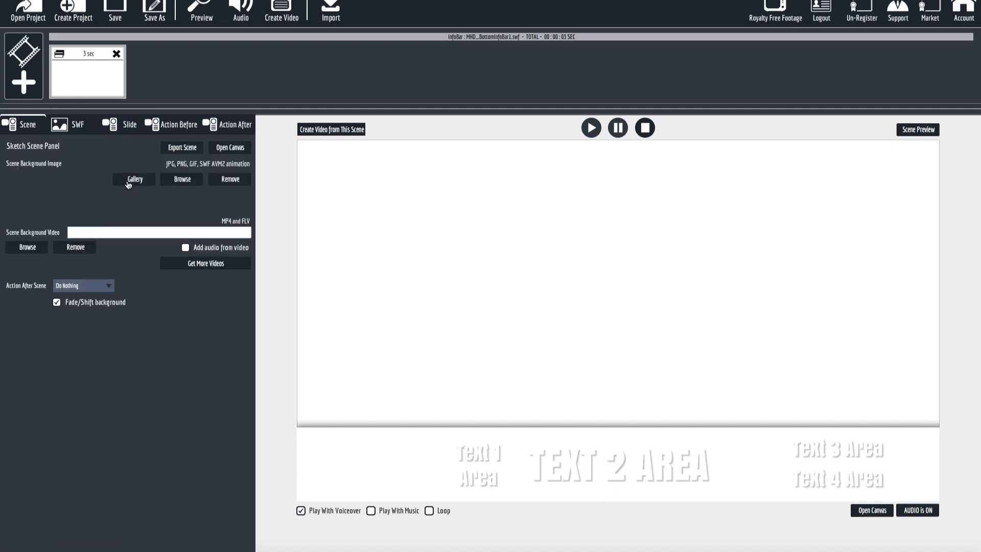
mouse_move(26, 247)
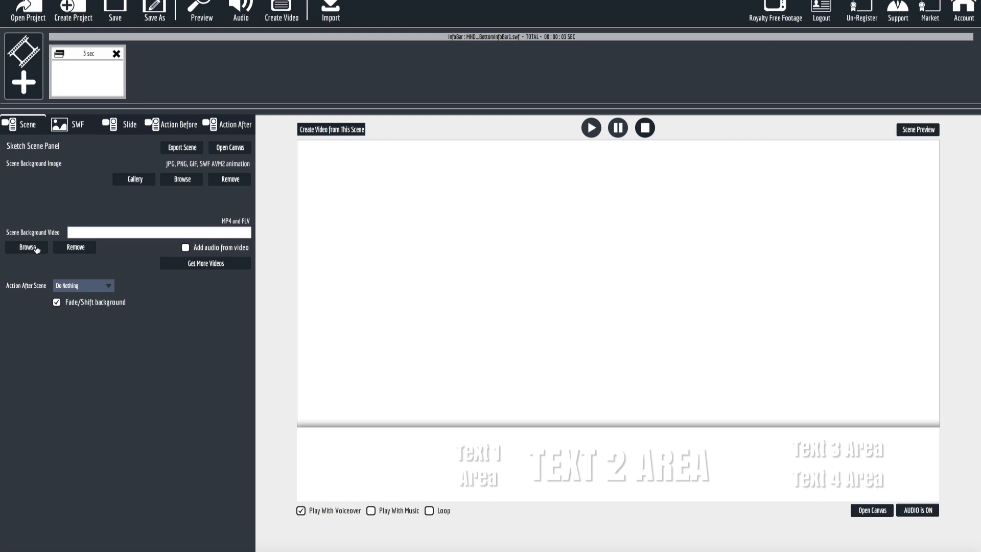
click(27, 246)
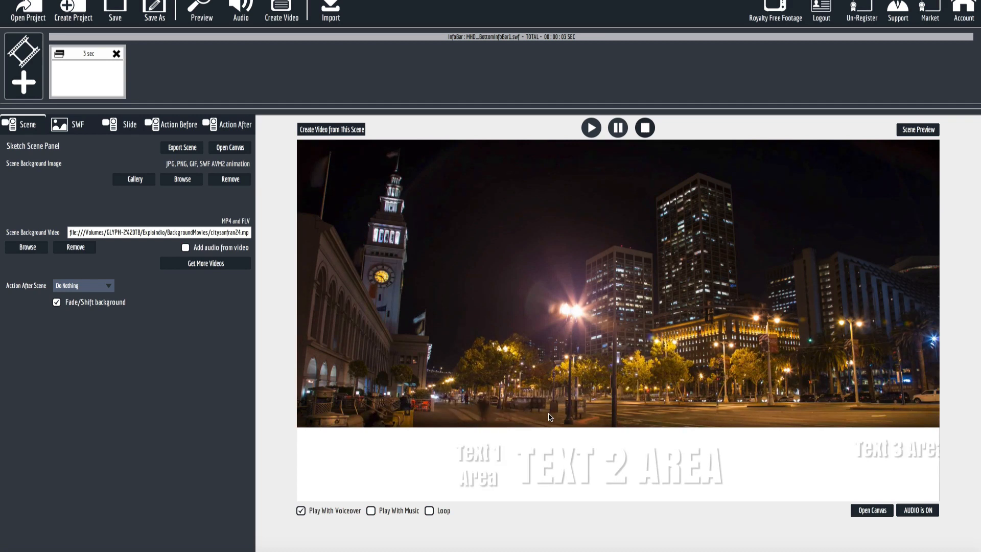
click(590, 128)
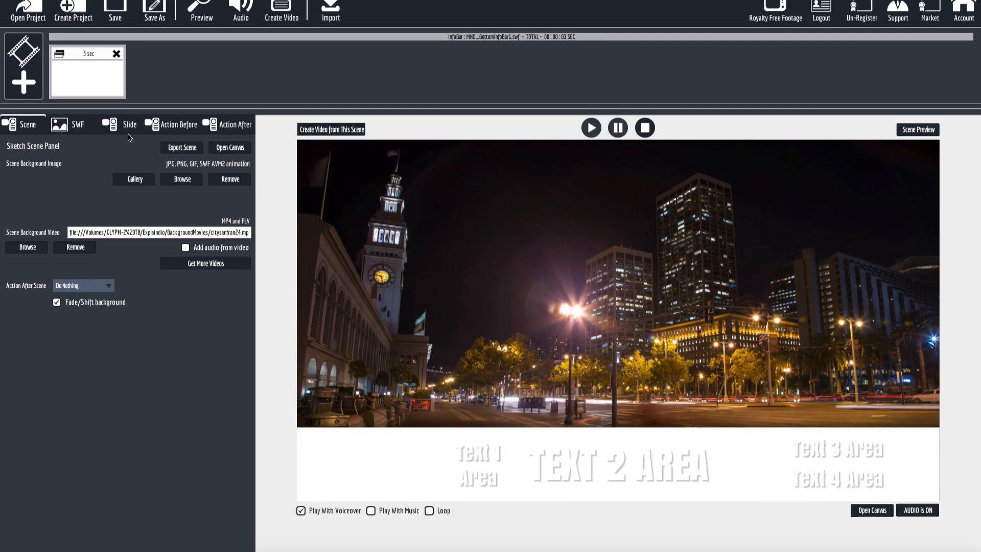
Customize the info bar so Outline Area1 stays on with its opacity lowered to 0.5
click(130, 123)
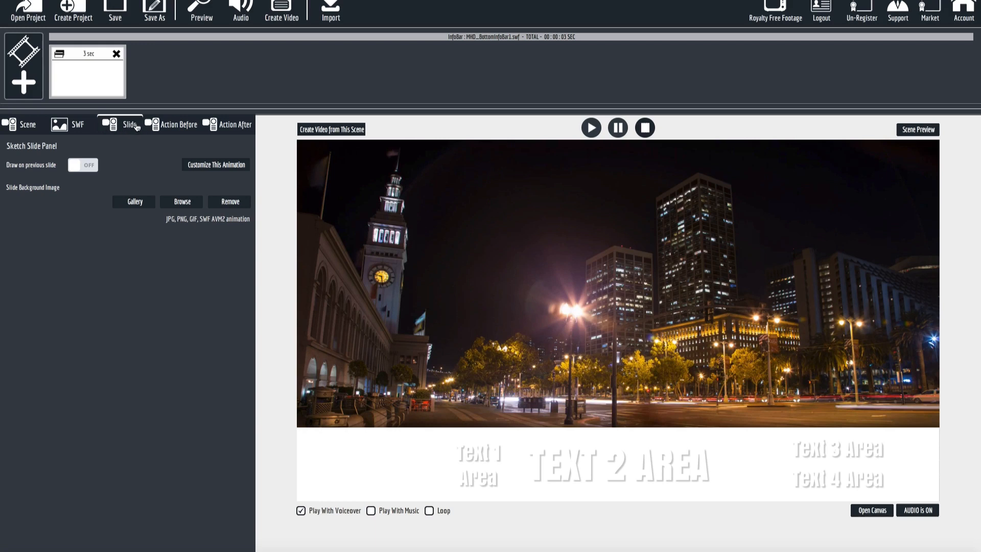
click(236, 123)
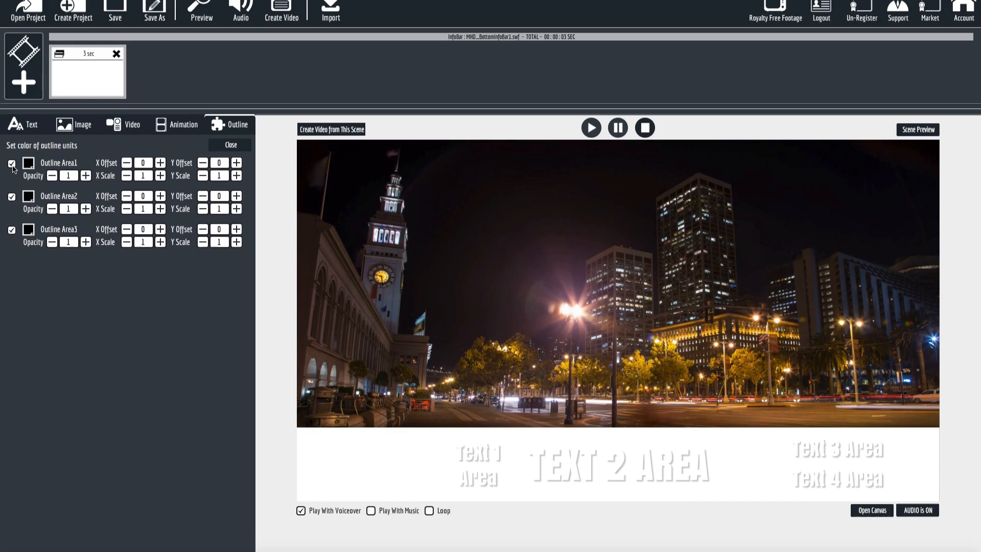
click(12, 164)
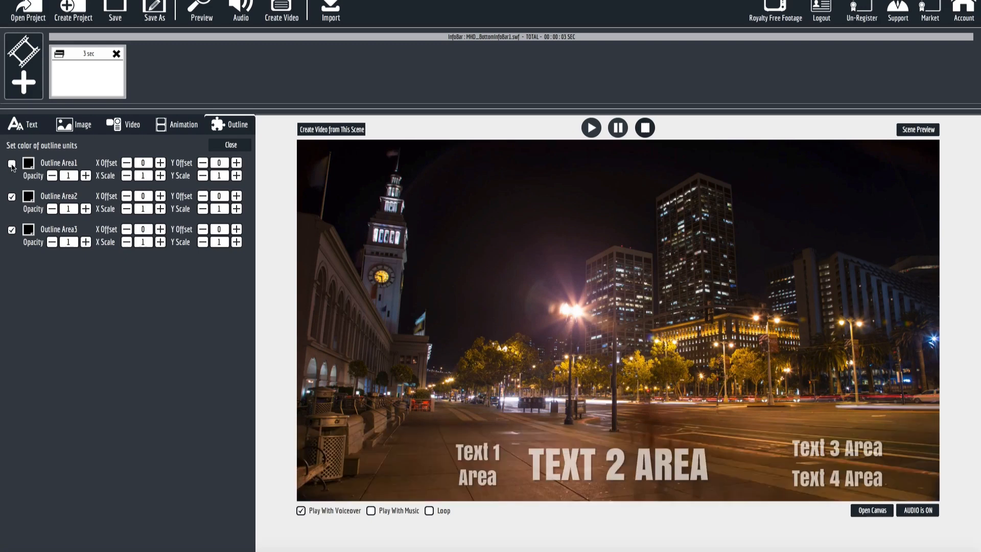
click(11, 166)
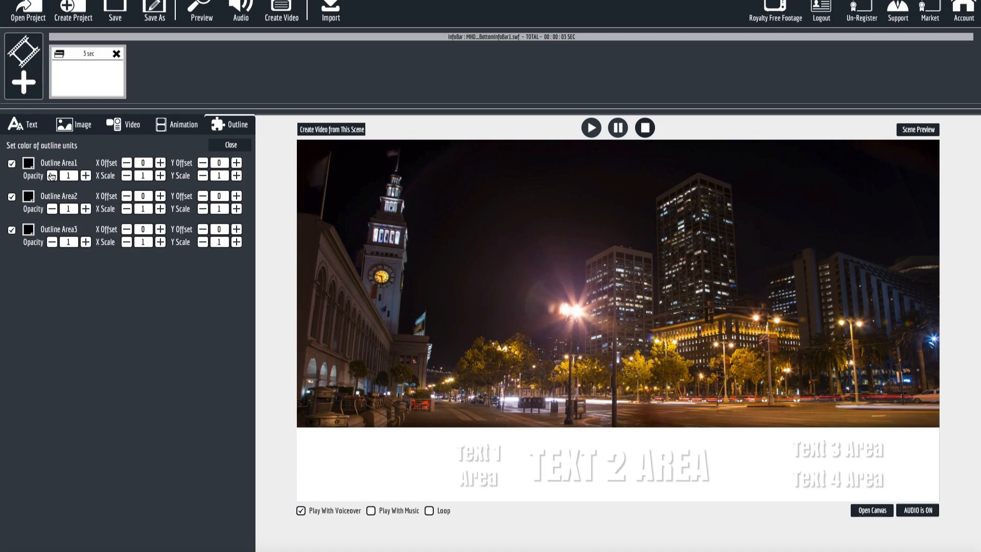
click(67, 177)
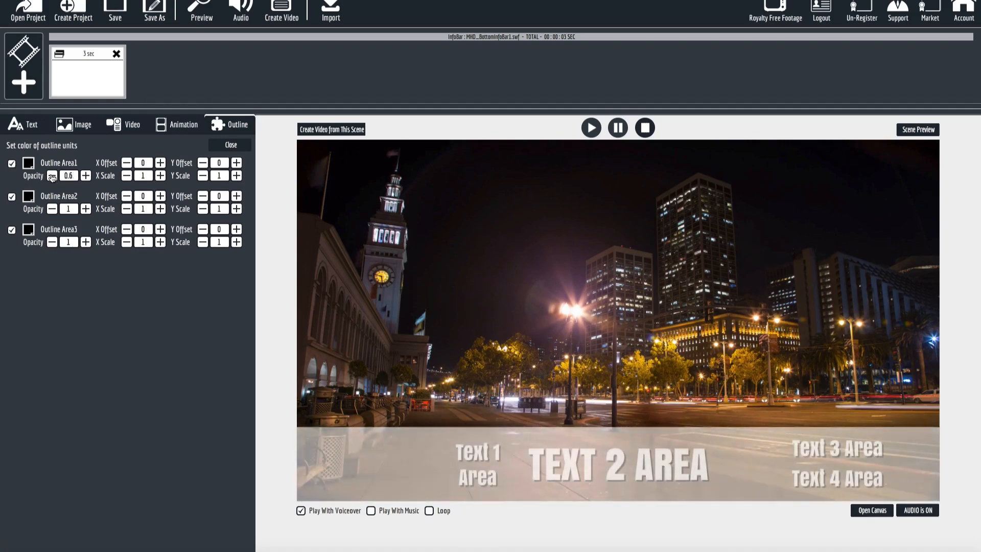
click(52, 174)
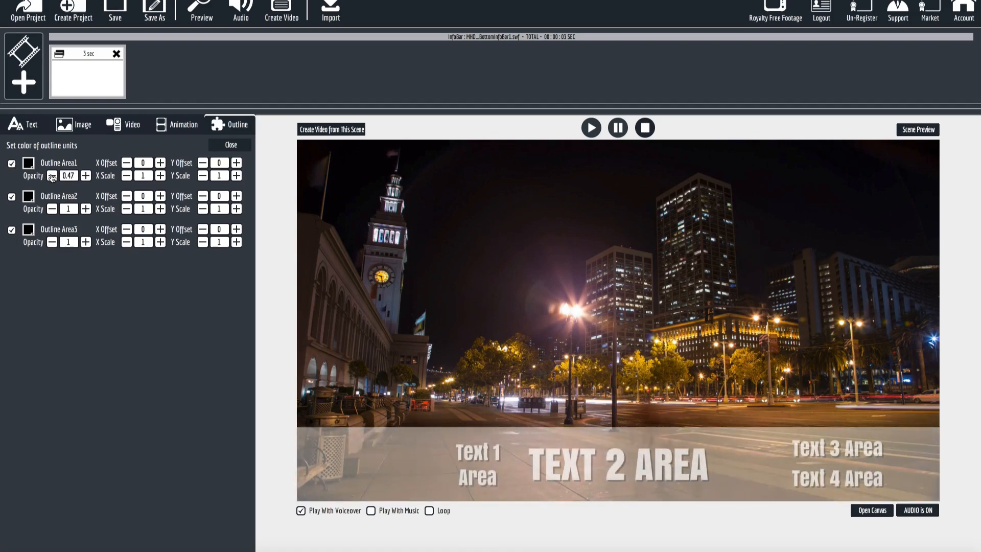
click(86, 175)
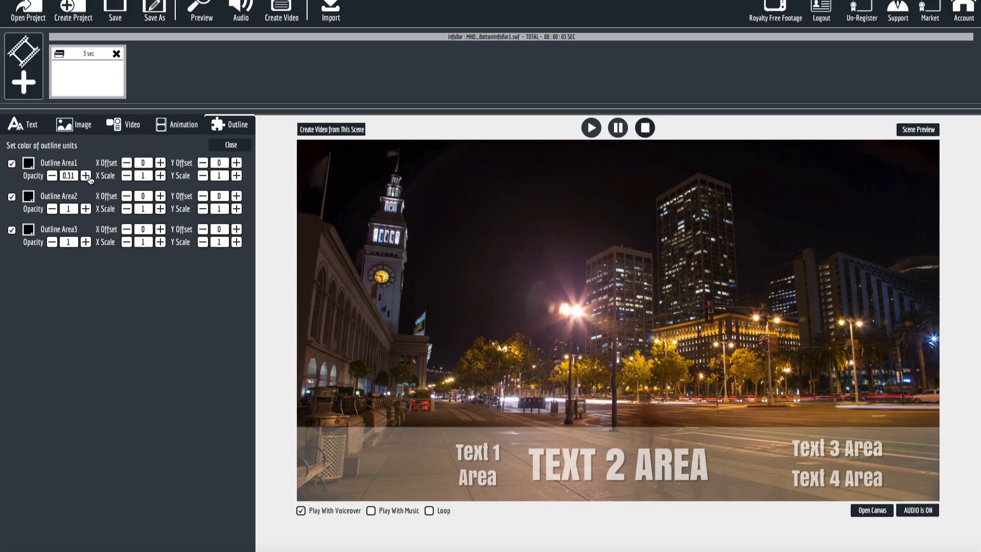
click(85, 176)
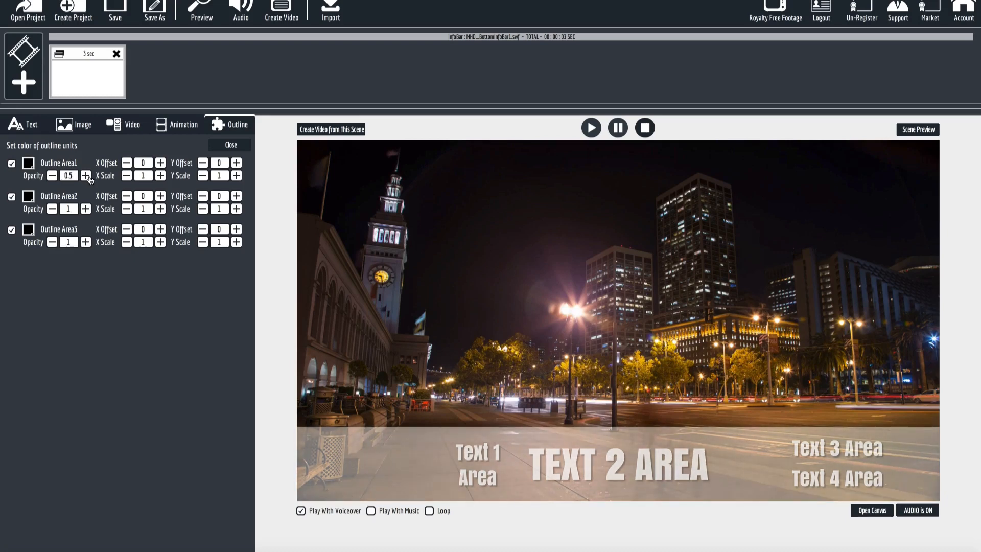
mouse_move(312, 356)
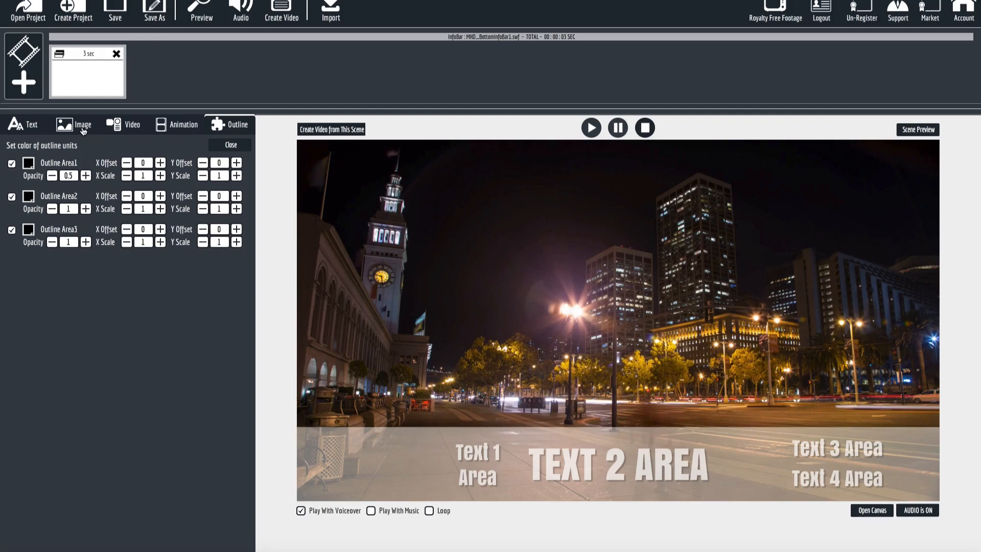
Load the MY HERO DESIGN logo into the info bar's image area
click(75, 125)
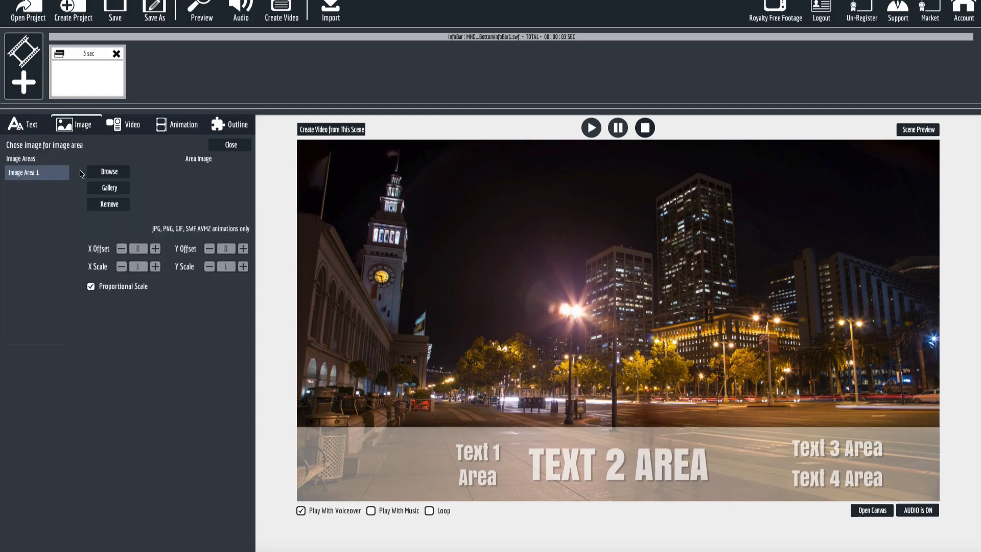
click(108, 171)
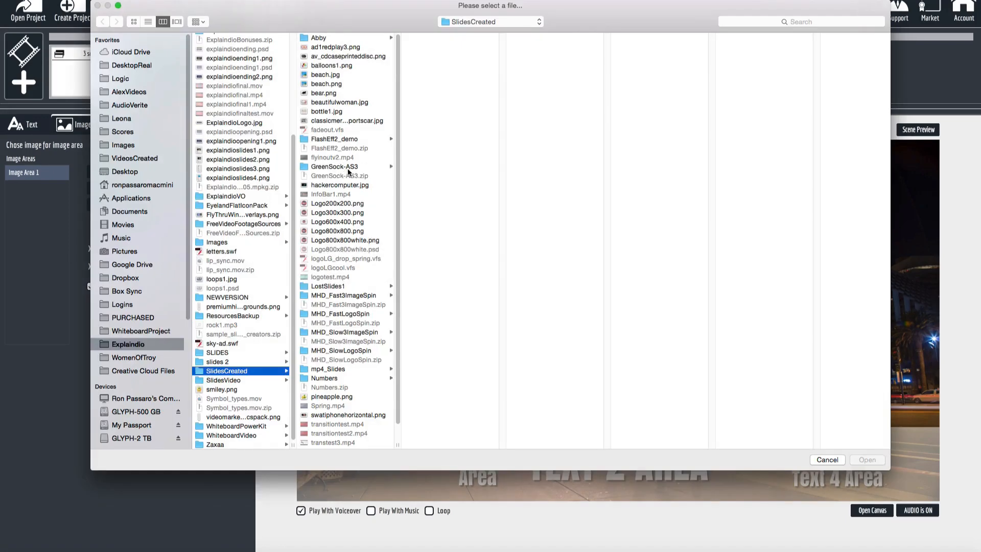
click(866, 459)
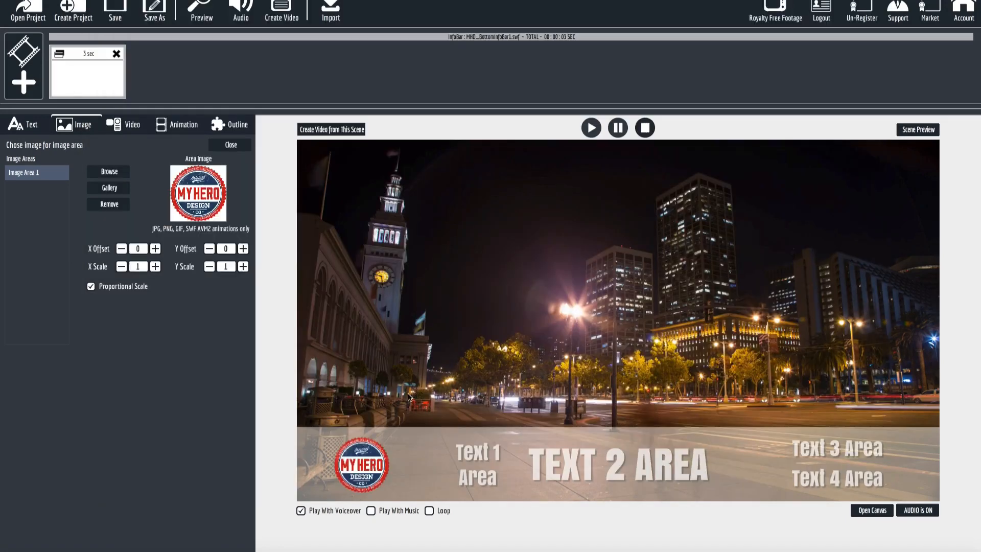
click(588, 128)
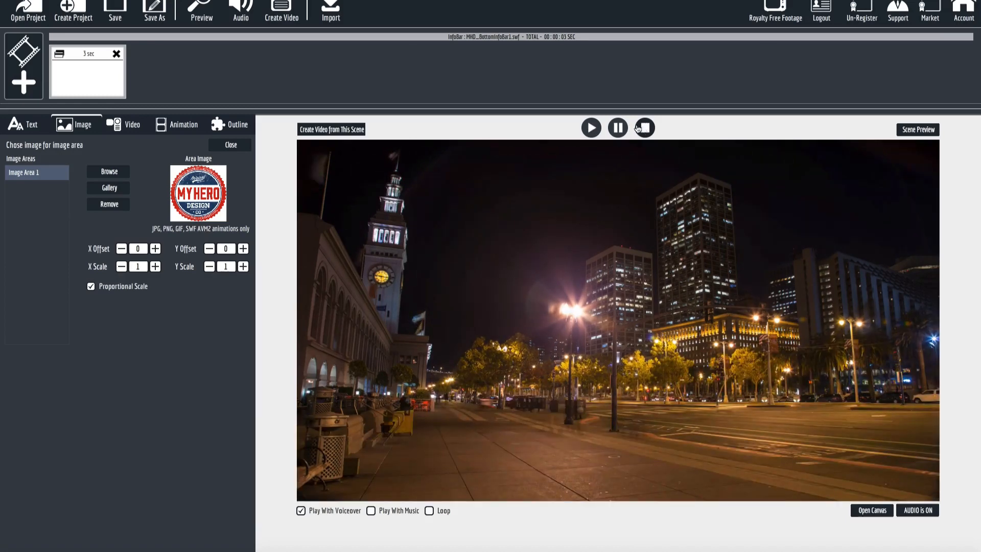
Replay the scene preview to watch the logo-bearing info bar slide in
click(590, 127)
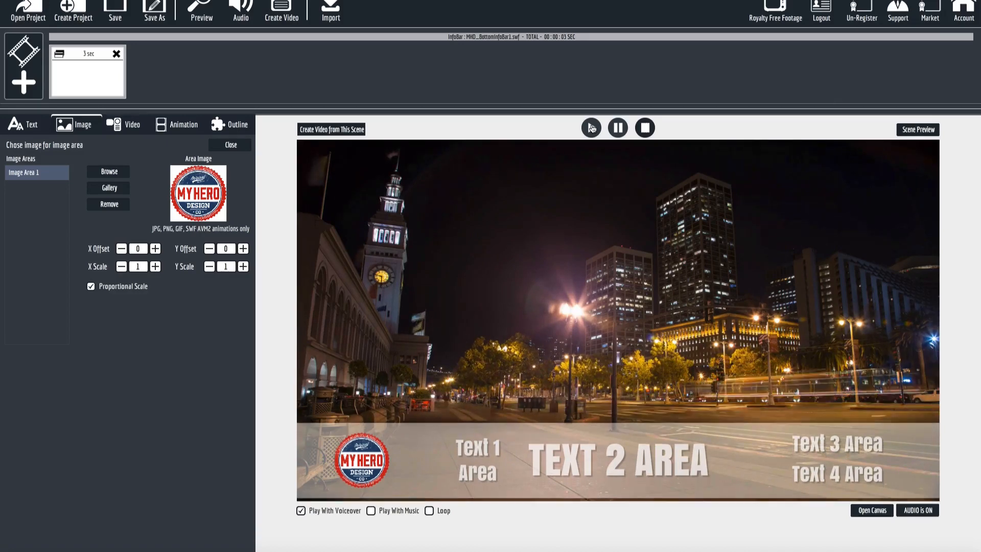
click(589, 128)
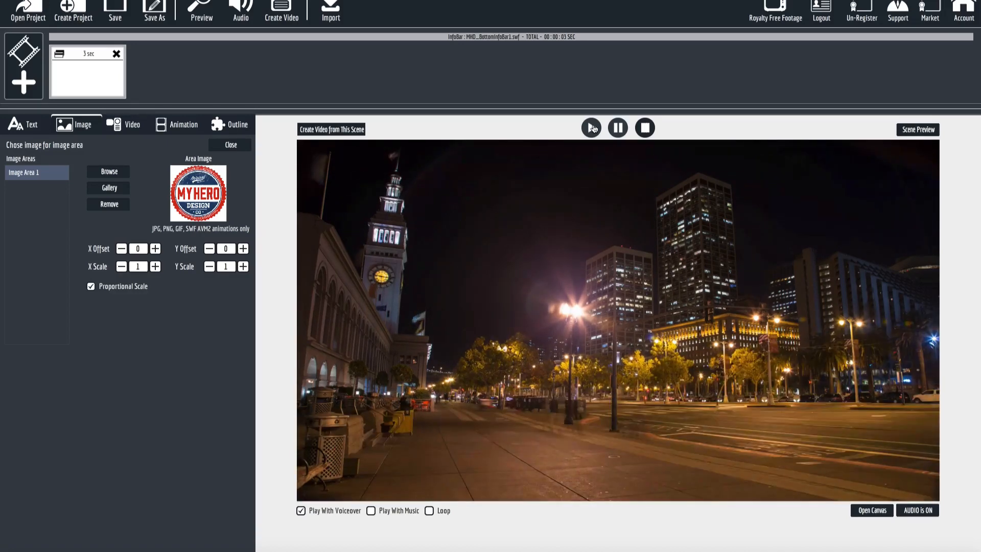
click(589, 128)
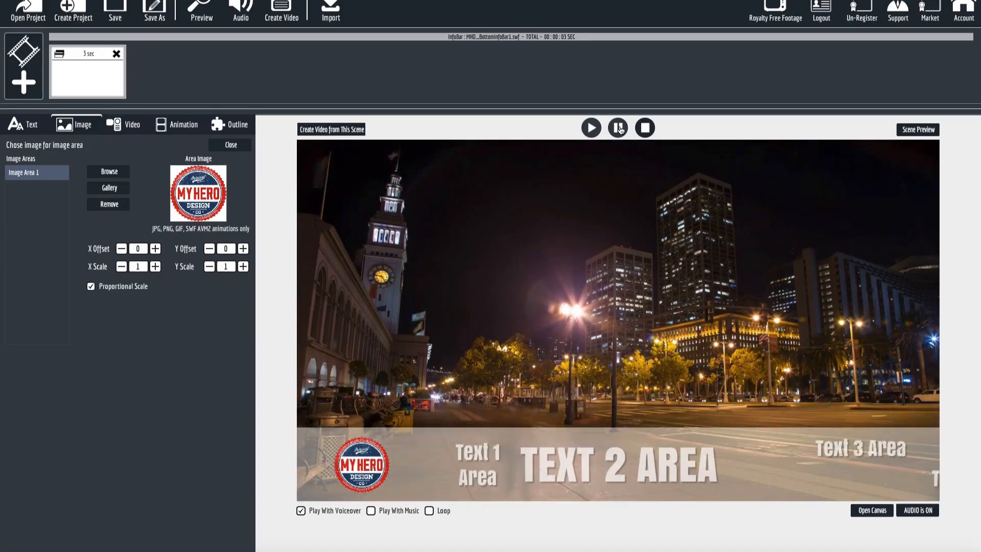
click(617, 128)
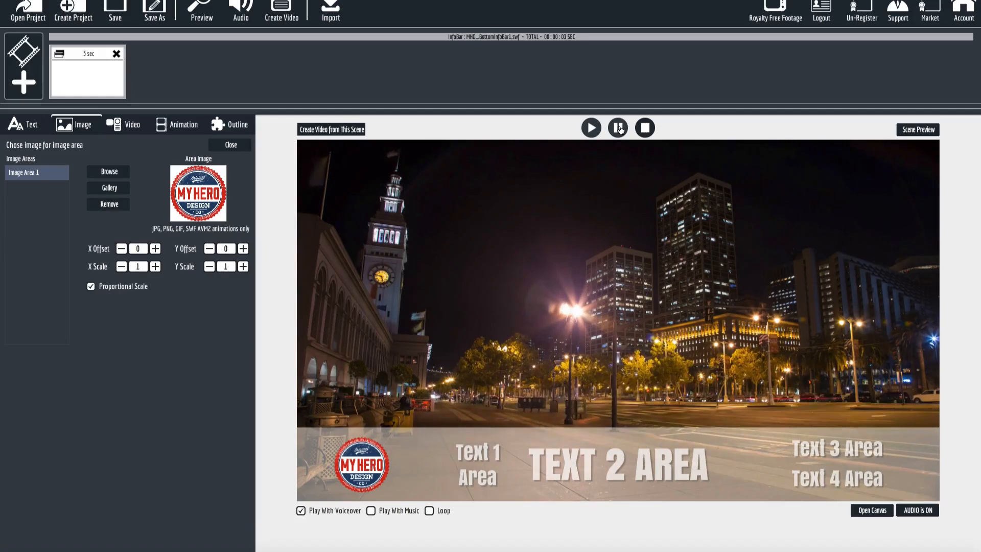
click(590, 128)
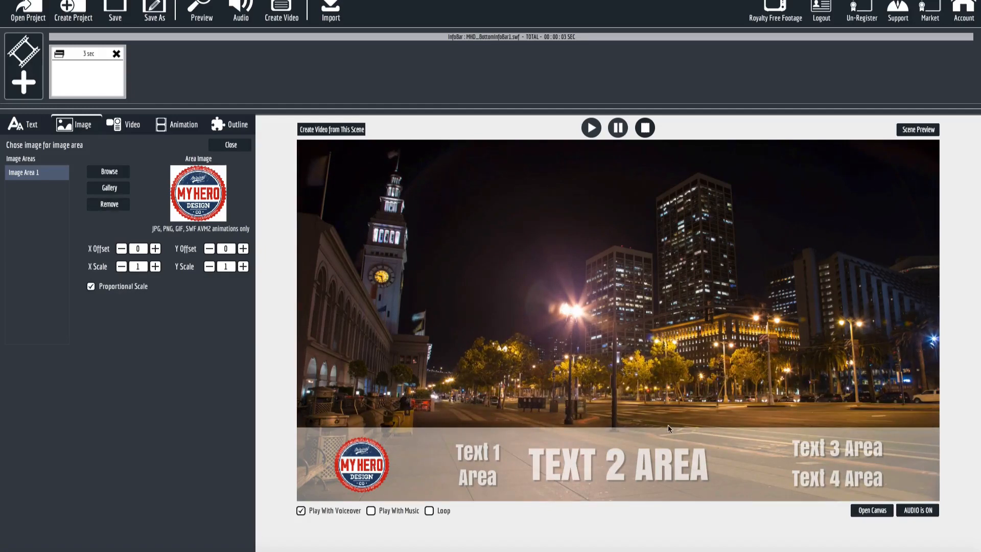
Make Text Area 1 read Metro New York with an X Offset of about -69, just right of the logo
click(27, 124)
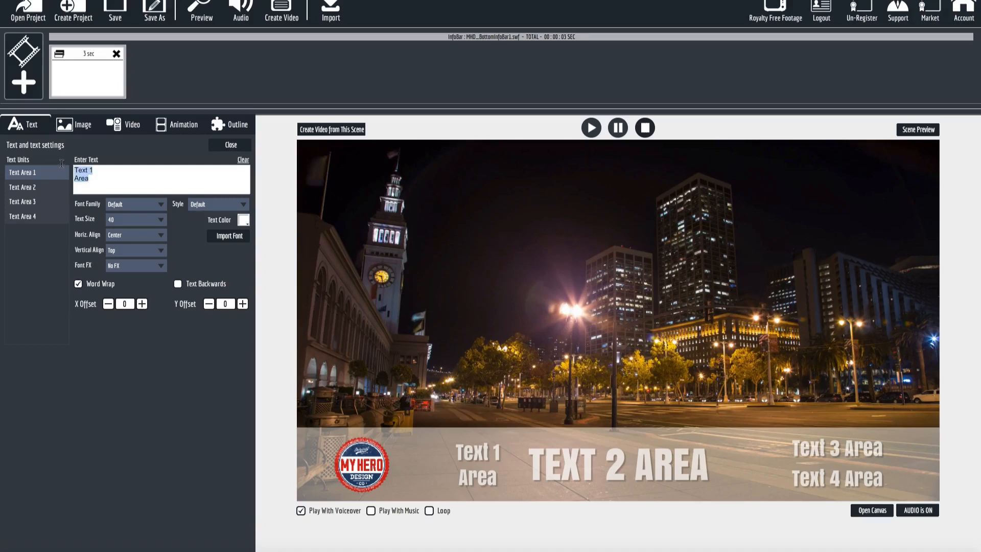
text(Metro)
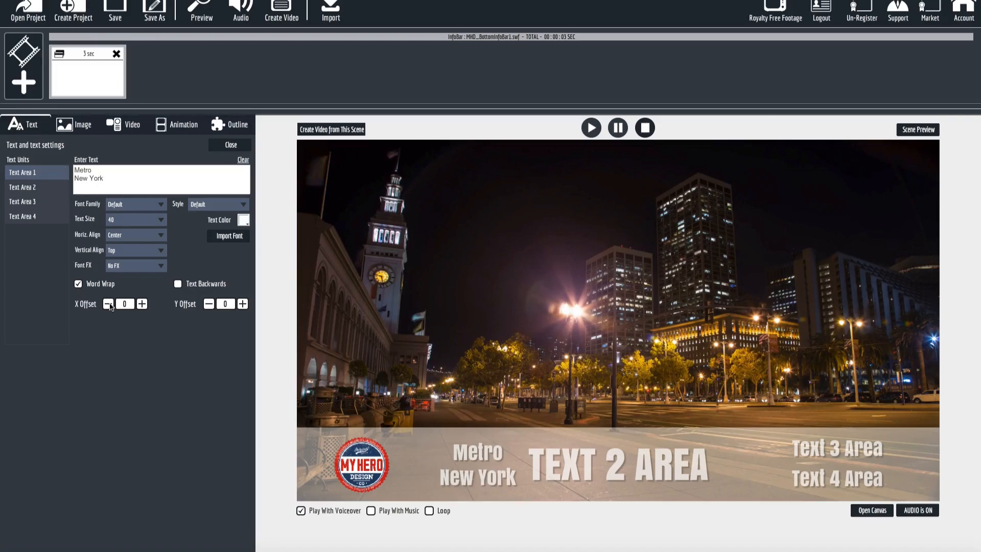
click(108, 305)
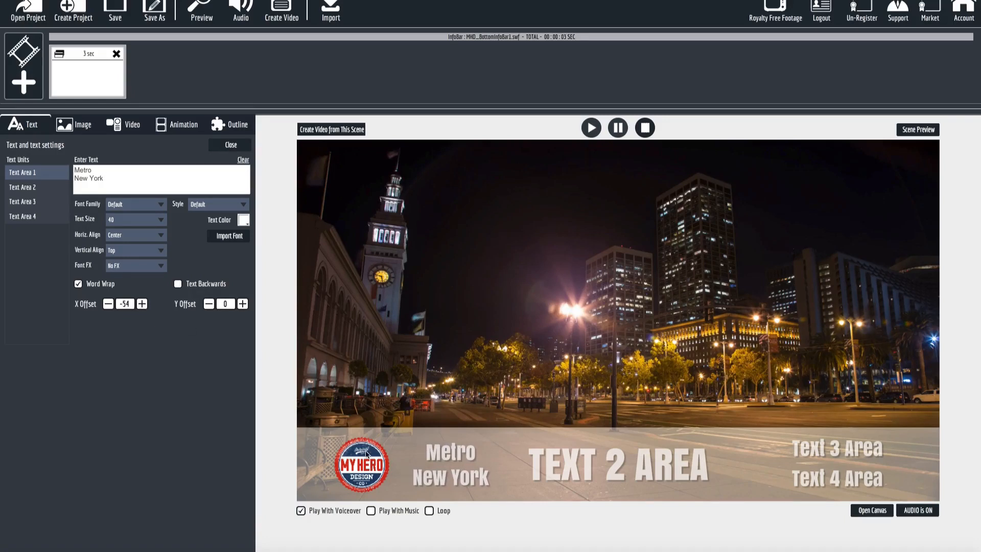
click(107, 305)
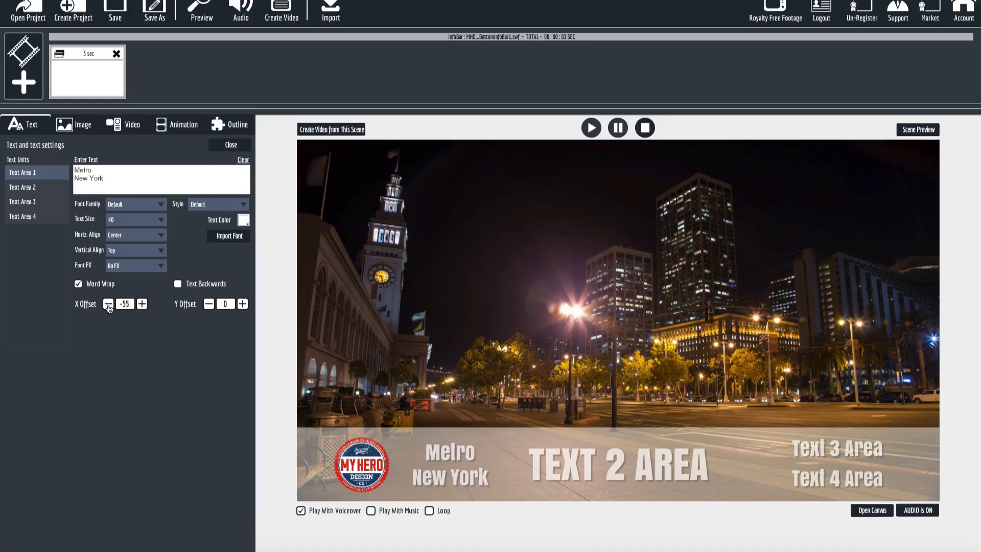
click(107, 305)
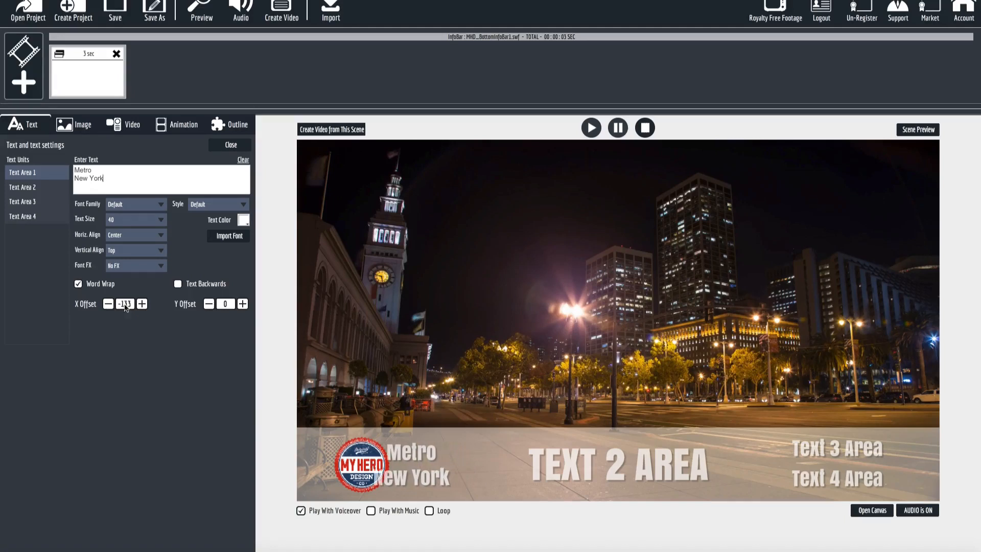
click(141, 304)
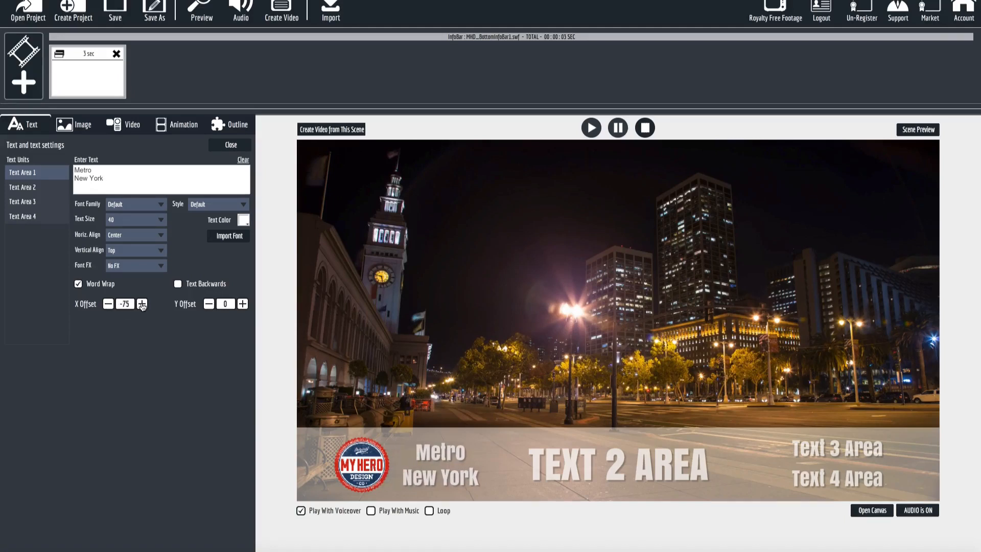
click(141, 306)
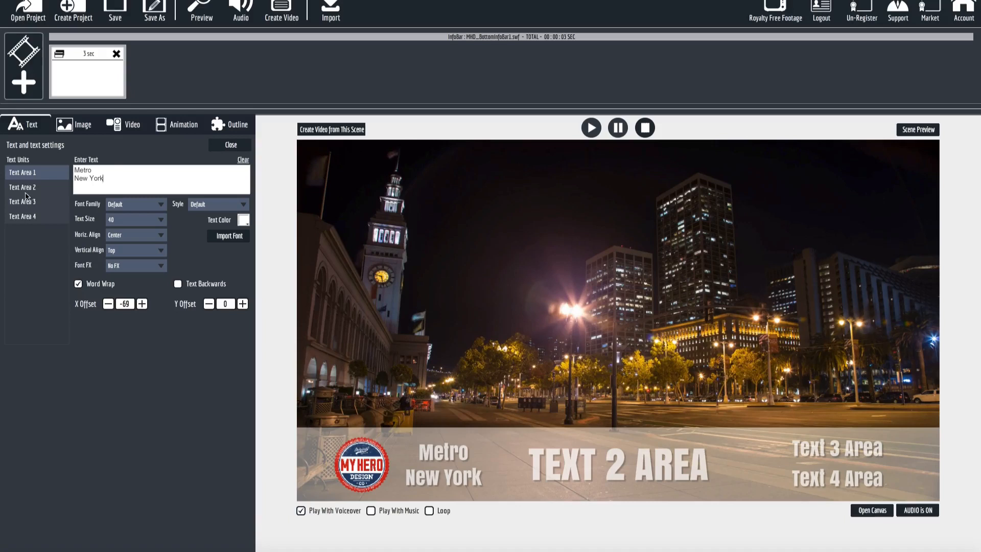
Make Text Area 2 read Limo Car Service at size 70 with a tweaked Y Offset, then shift Metro New York to X Offset -85
click(21, 186)
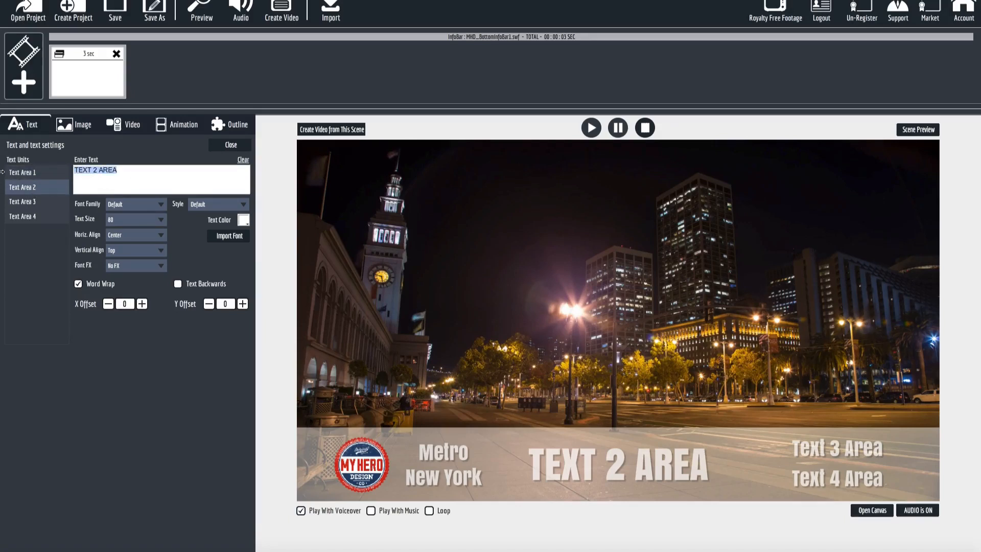
text(Limo Car Service)
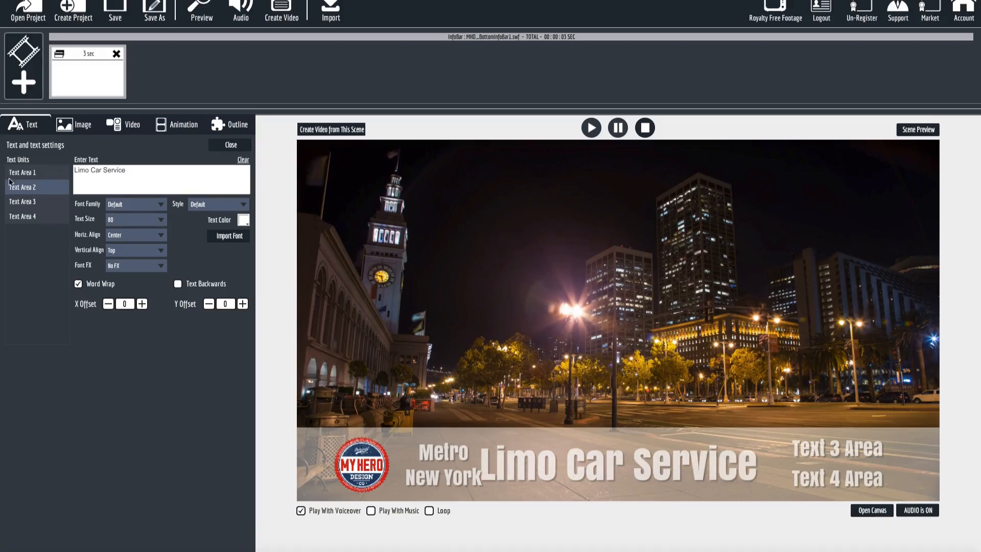
click(160, 218)
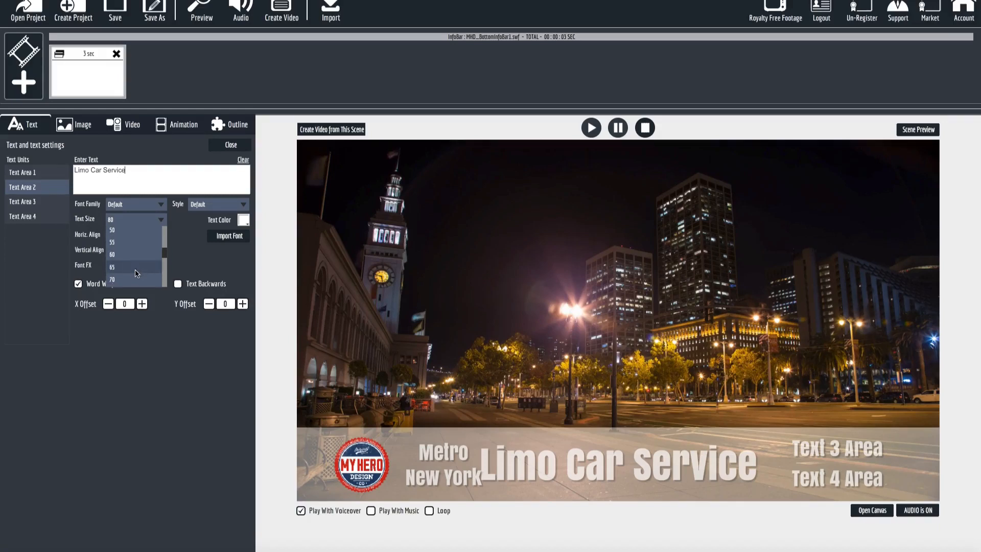
click(111, 279)
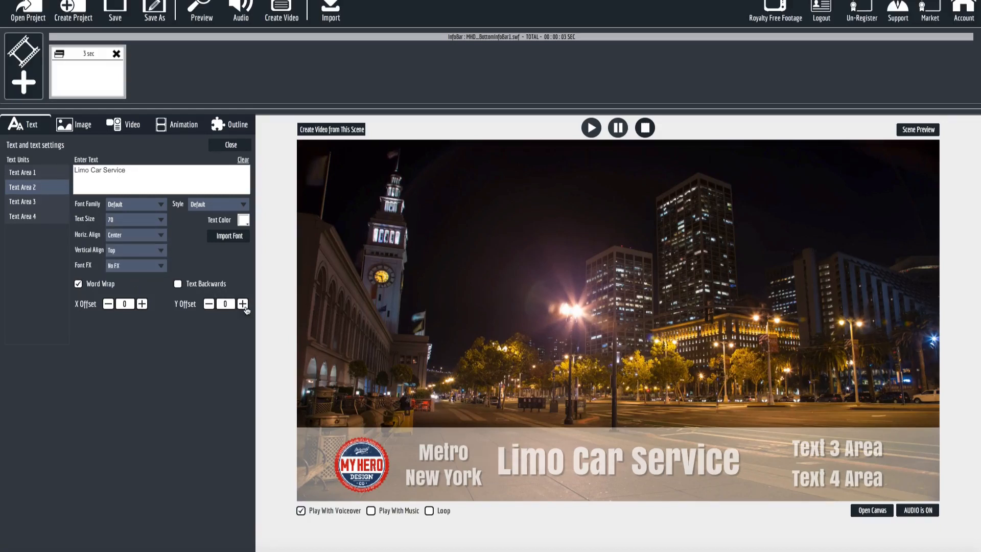
click(243, 304)
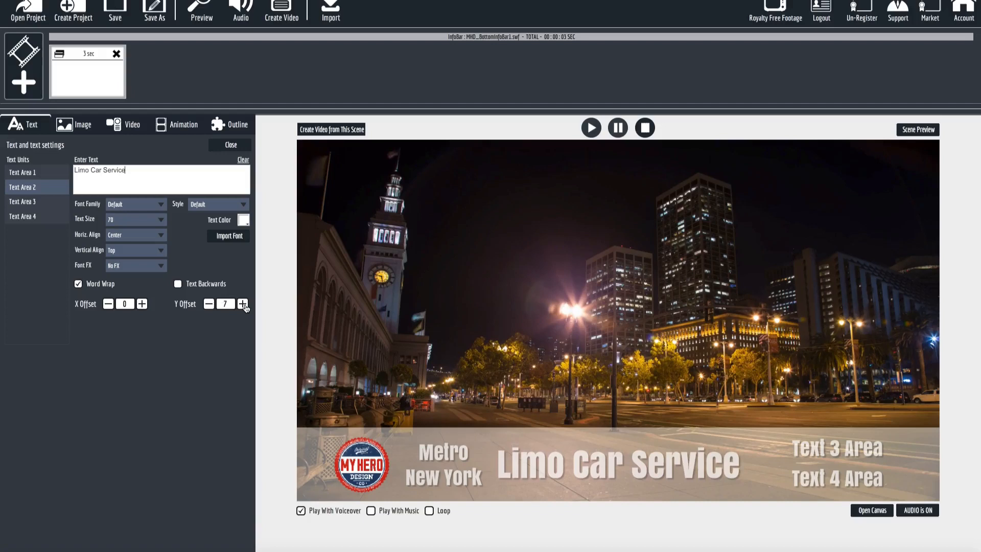
click(242, 304)
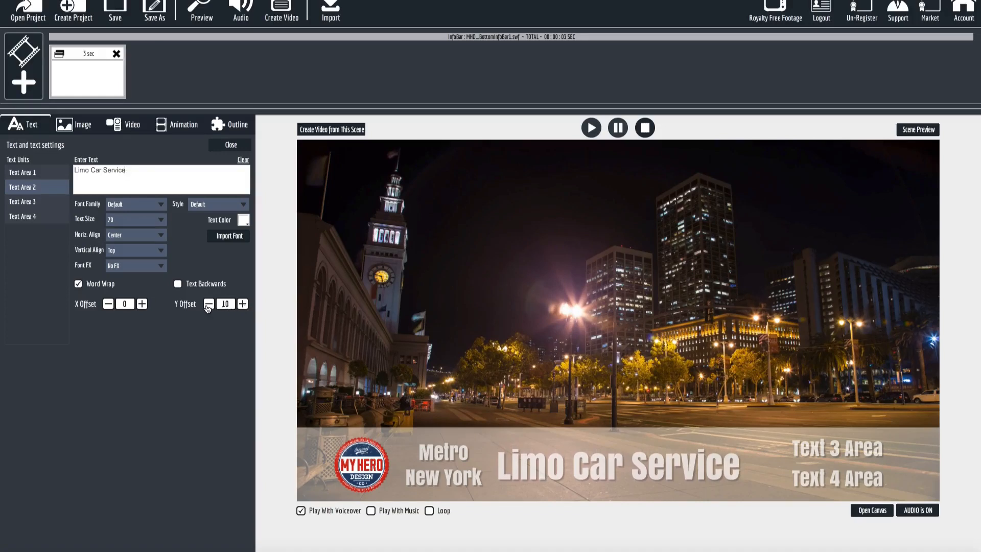
click(22, 172)
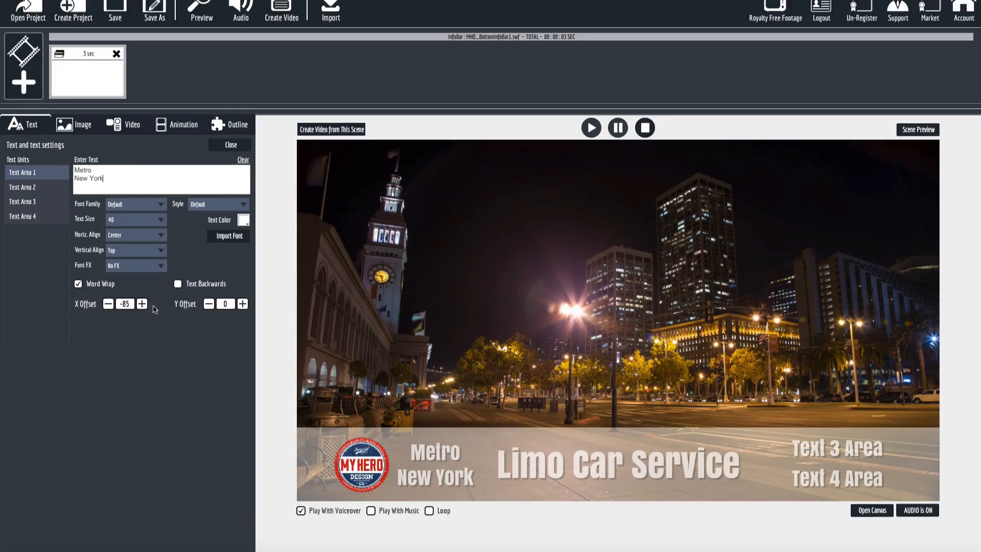
click(21, 201)
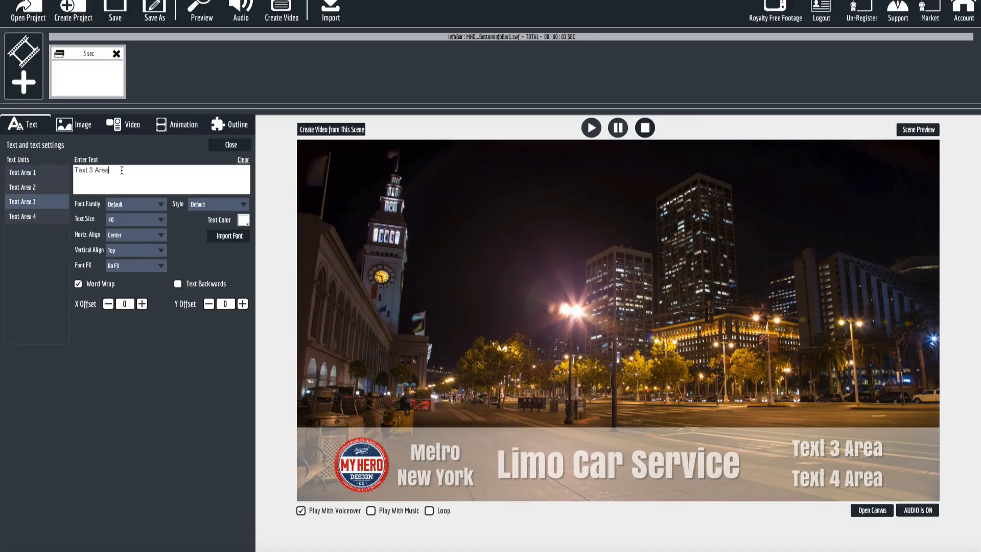
double_click(91, 170)
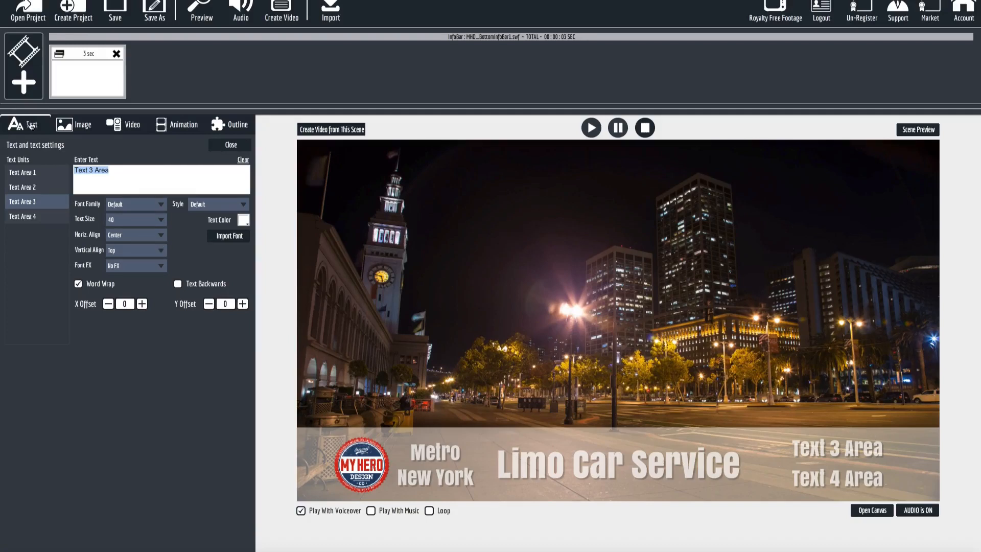
mouse_move(876, 477)
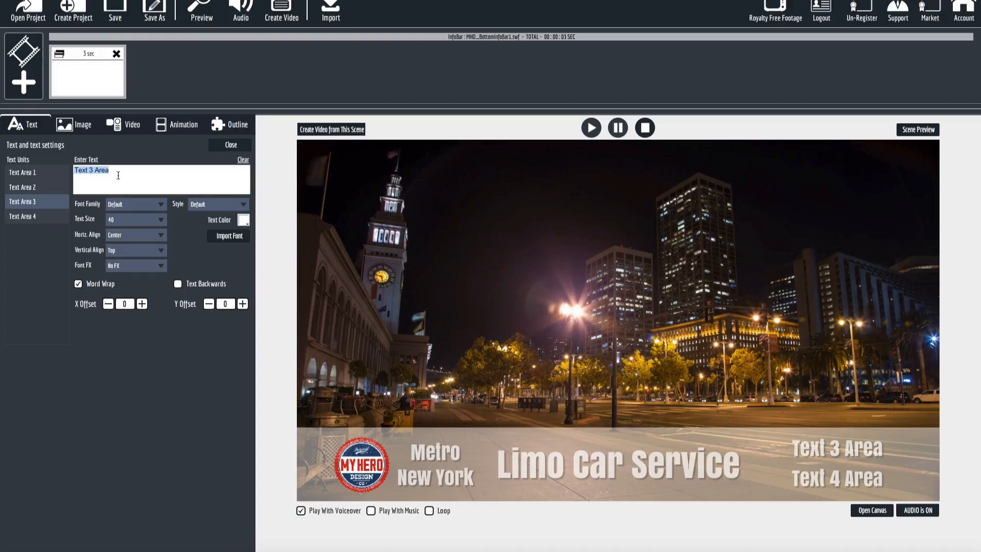
text(212-555-1221)
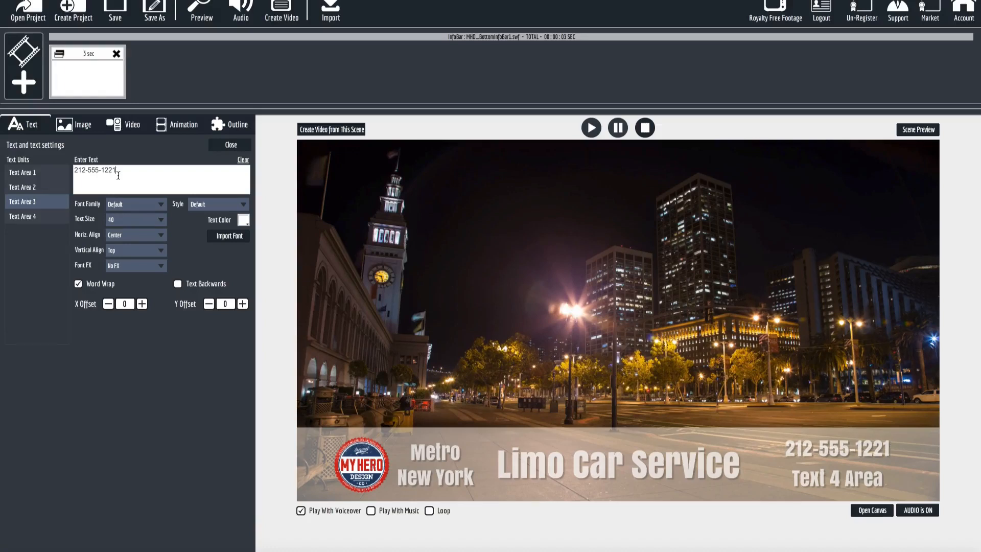
click(22, 216)
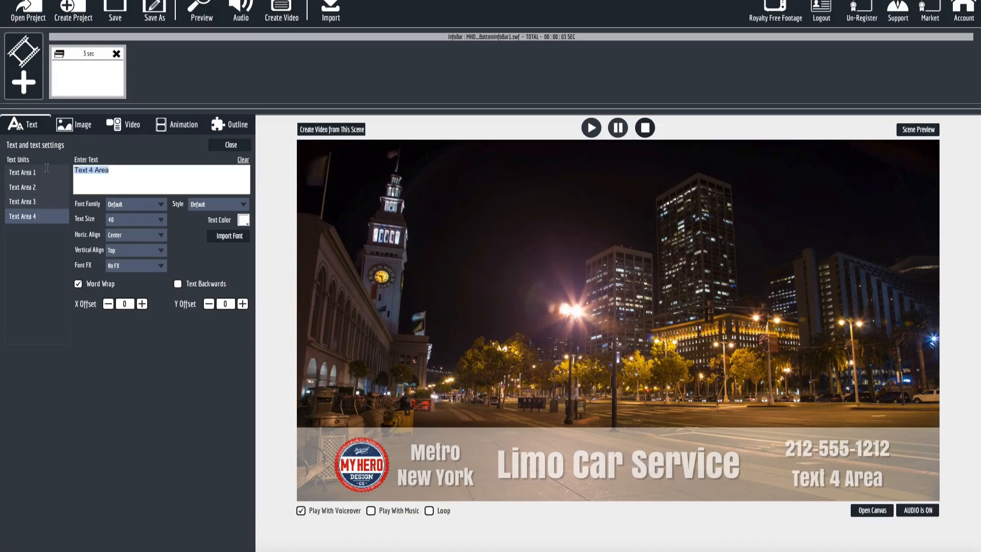
text(www.carlimoyes)
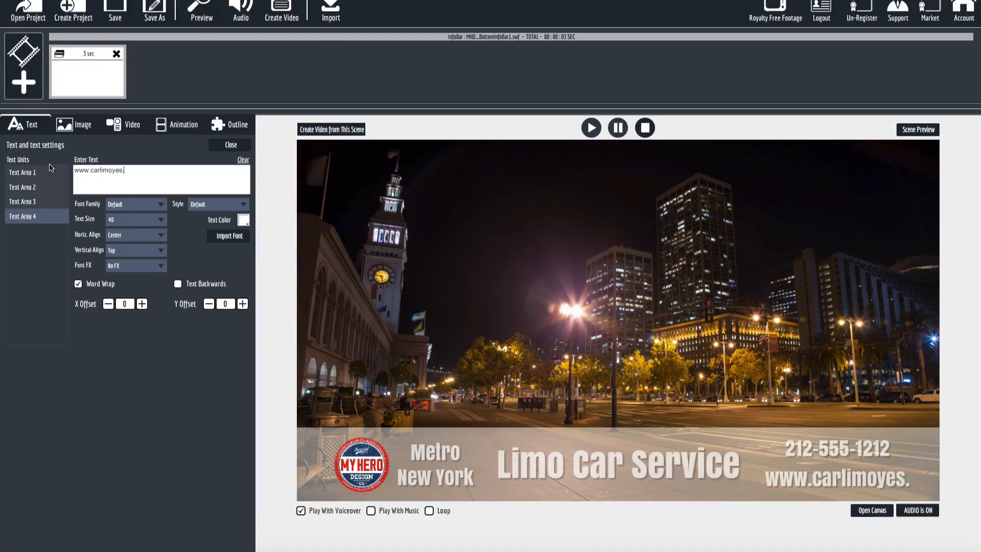
text(.com)
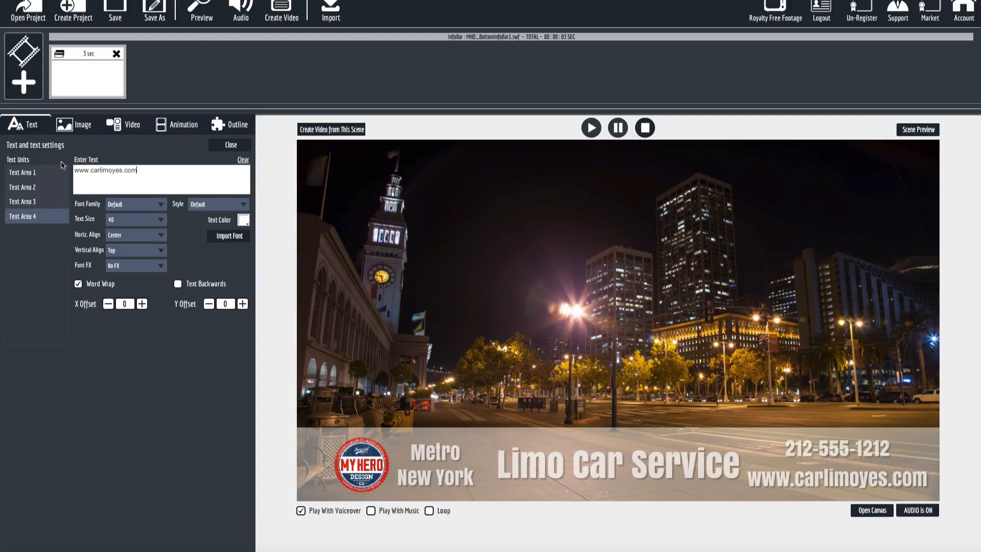
click(161, 219)
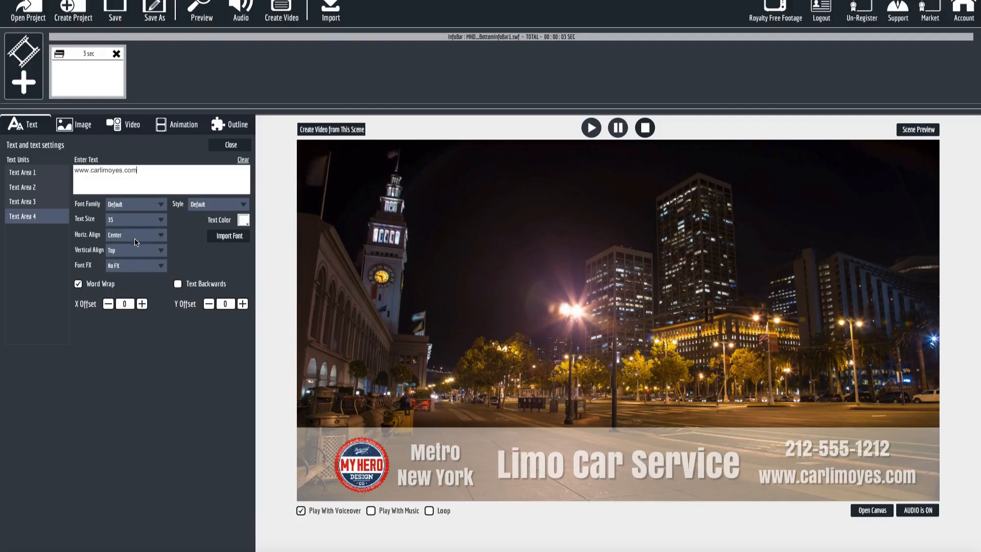
click(21, 201)
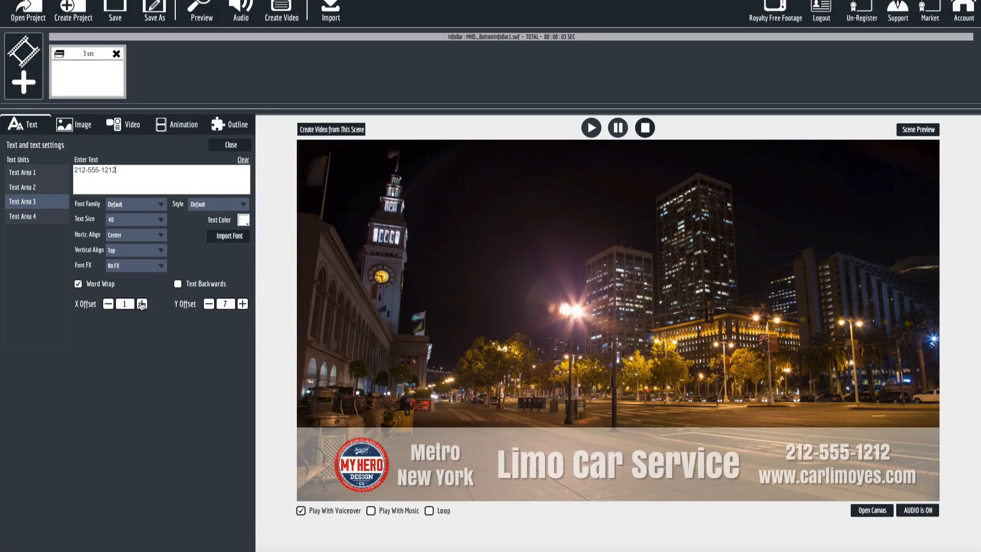
click(141, 306)
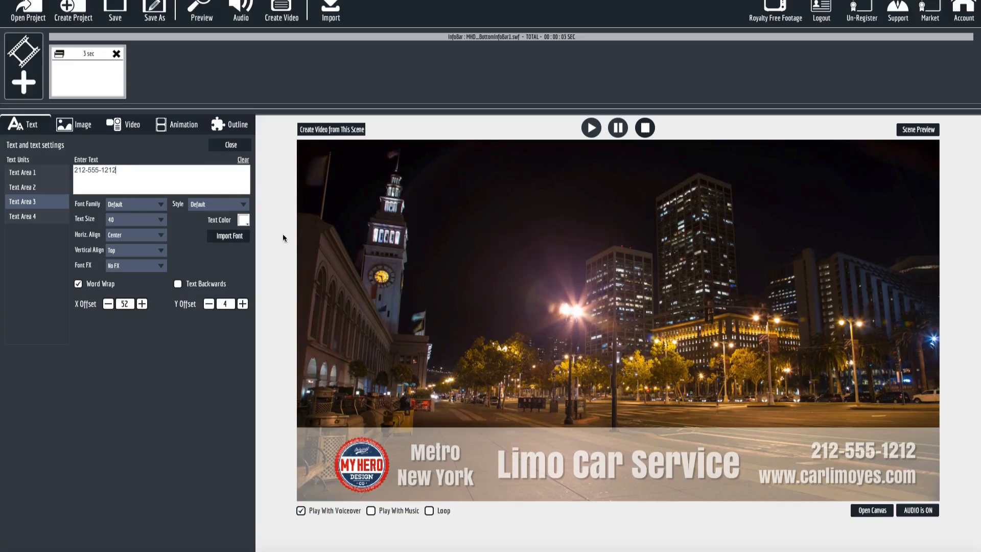
click(589, 128)
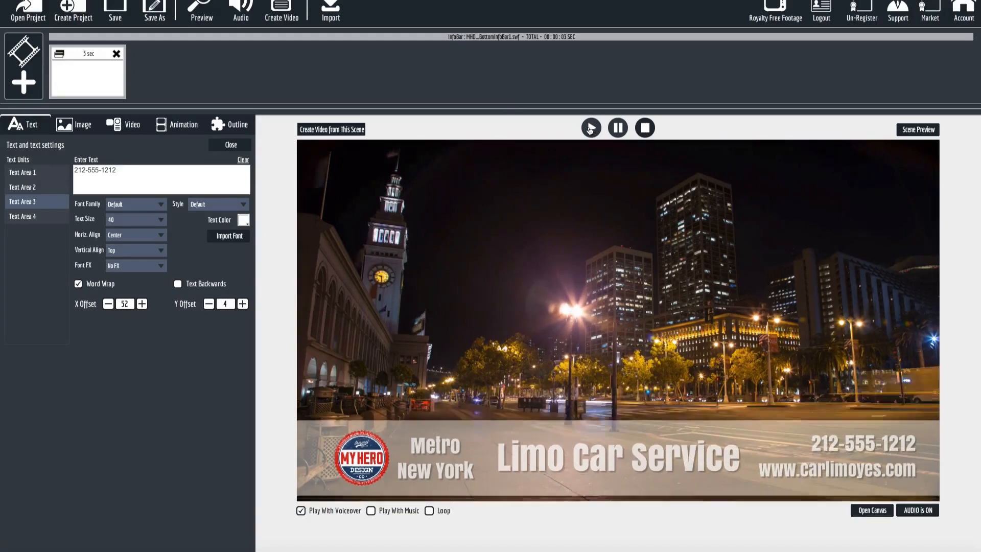
click(645, 127)
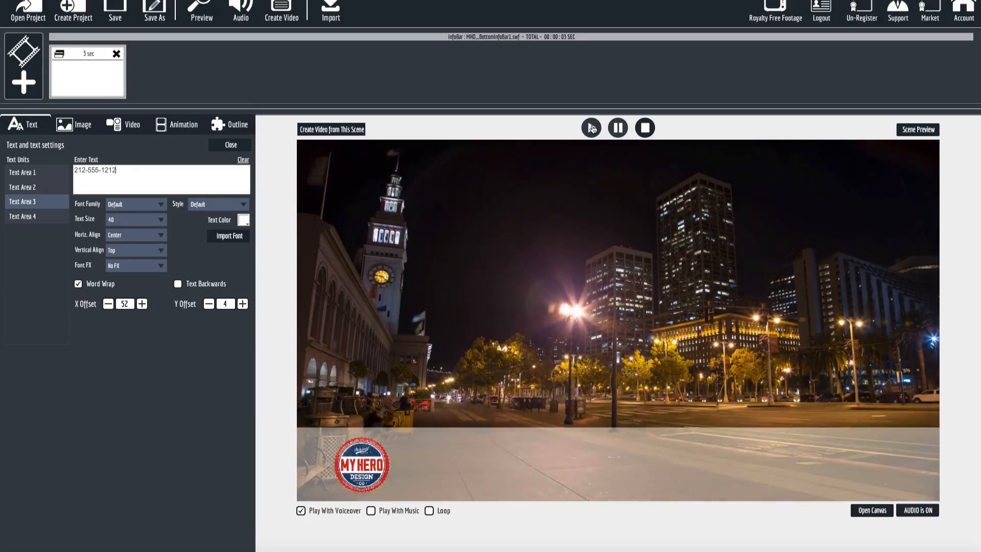
click(590, 127)
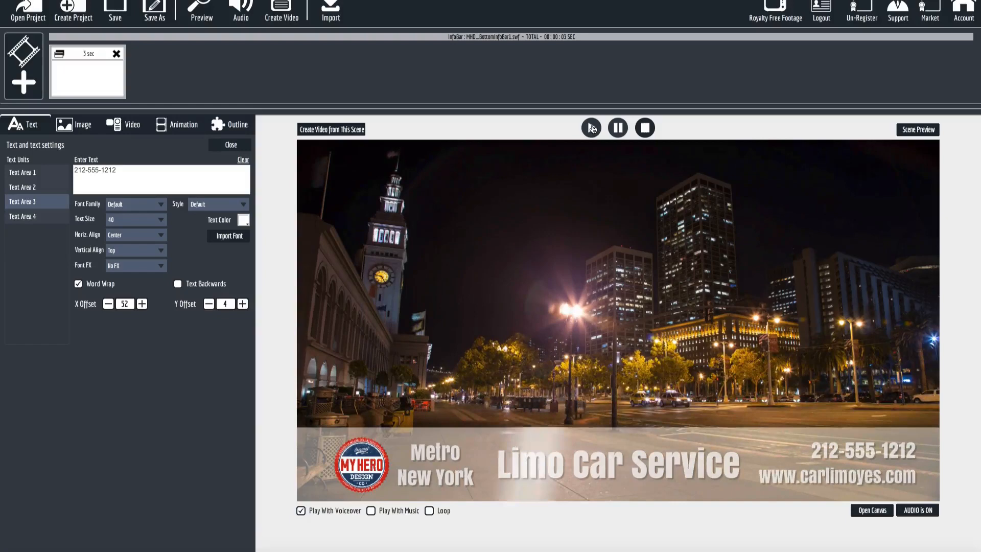
click(589, 128)
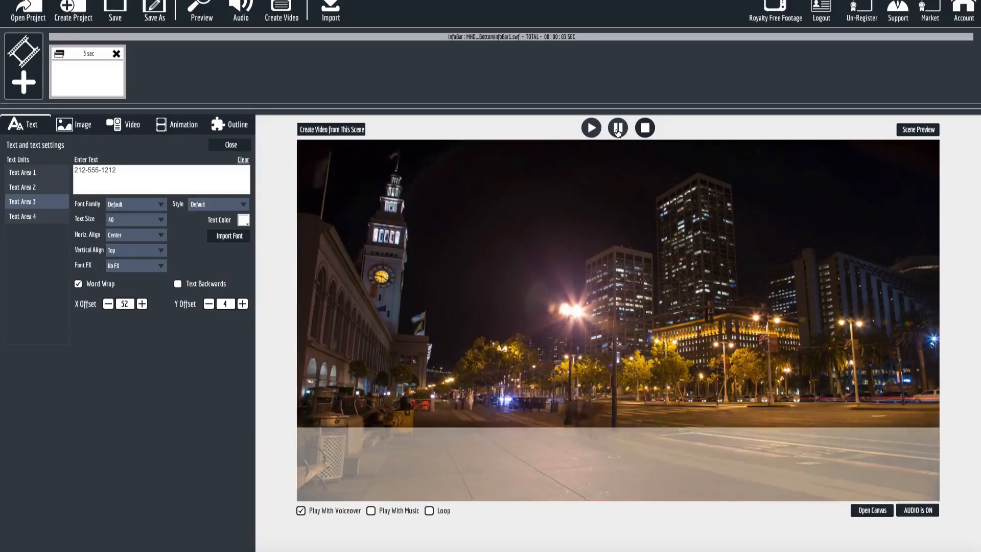
click(590, 128)
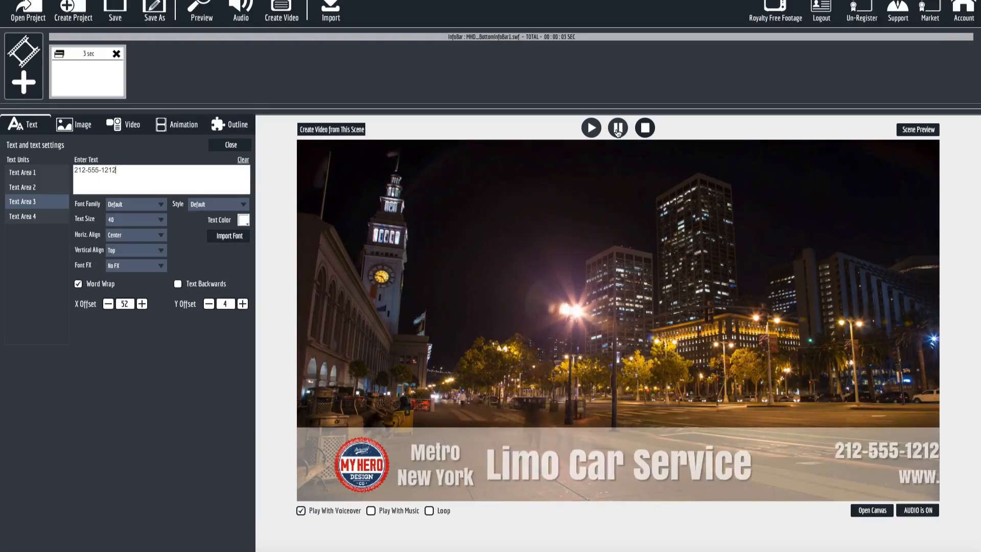
click(590, 128)
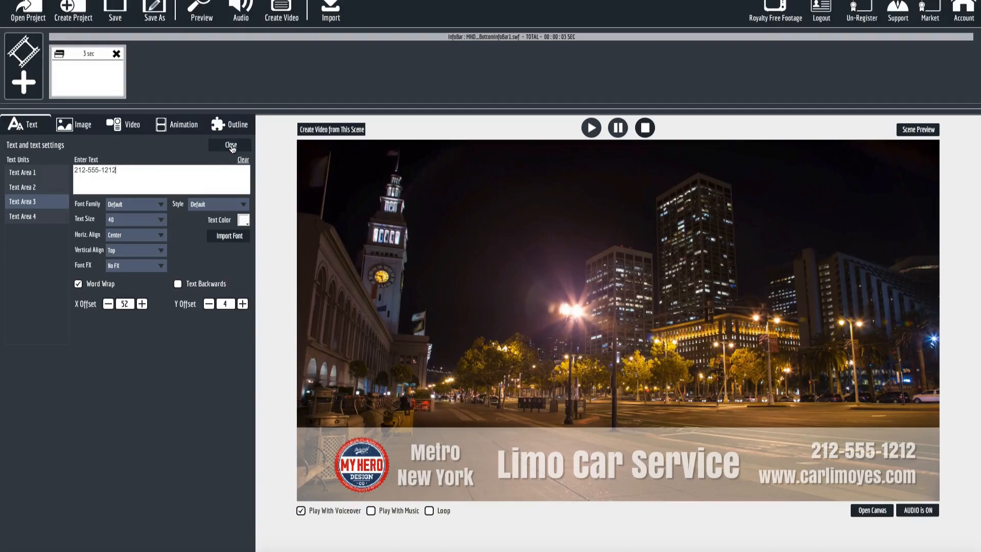
Close the text settings and show the info bar's SWF animation settings (72 frames)
click(230, 144)
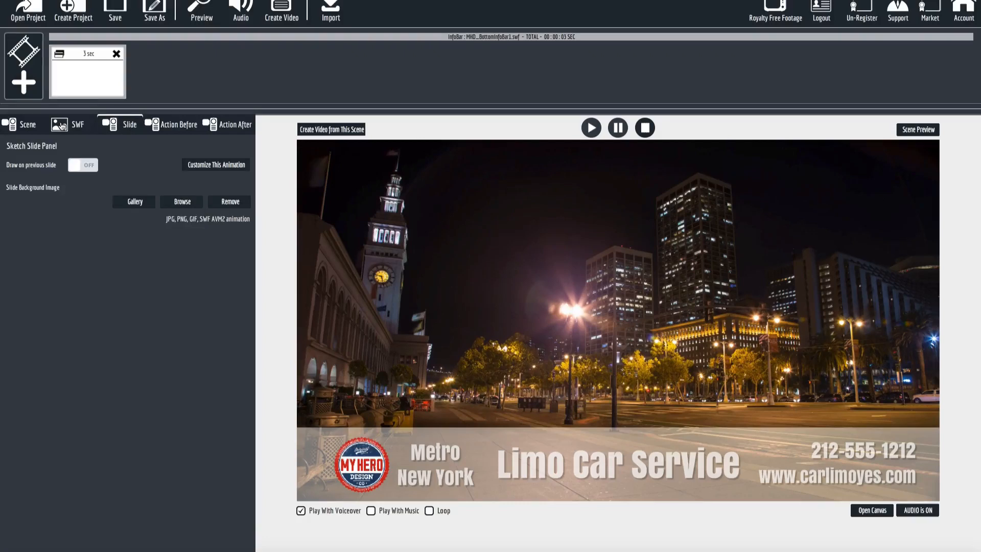
click(78, 123)
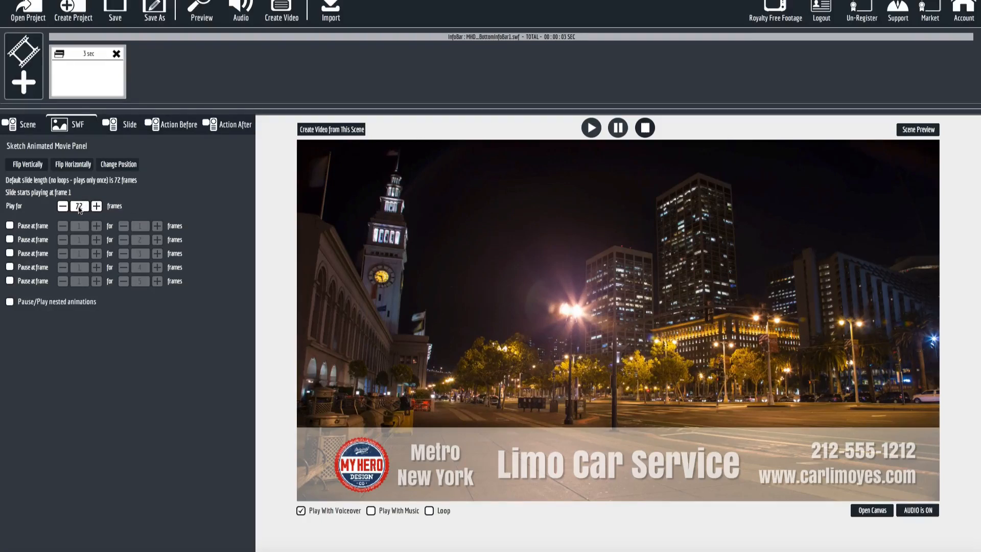
mouse_move(453, 360)
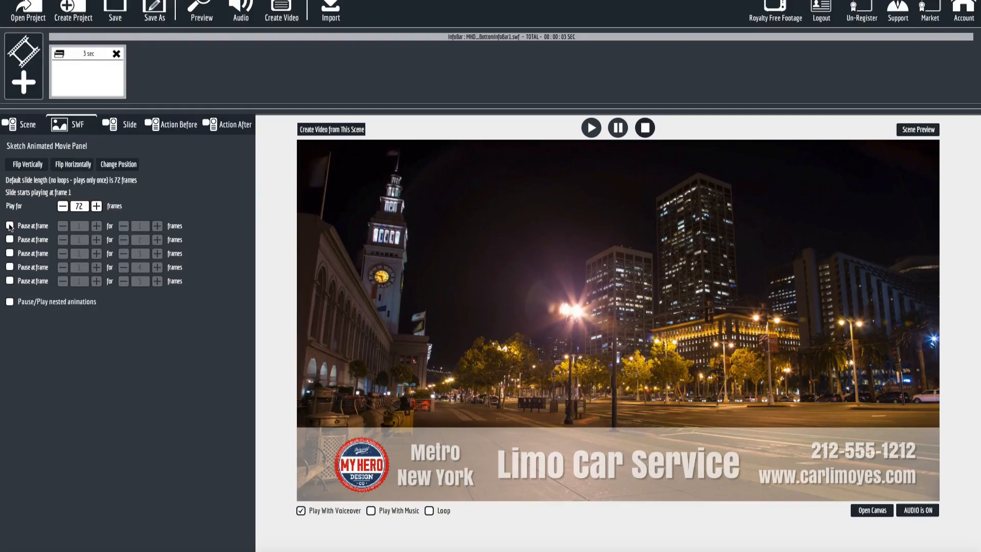
Enable Pause at frame and set the pause point to frame 50
click(10, 224)
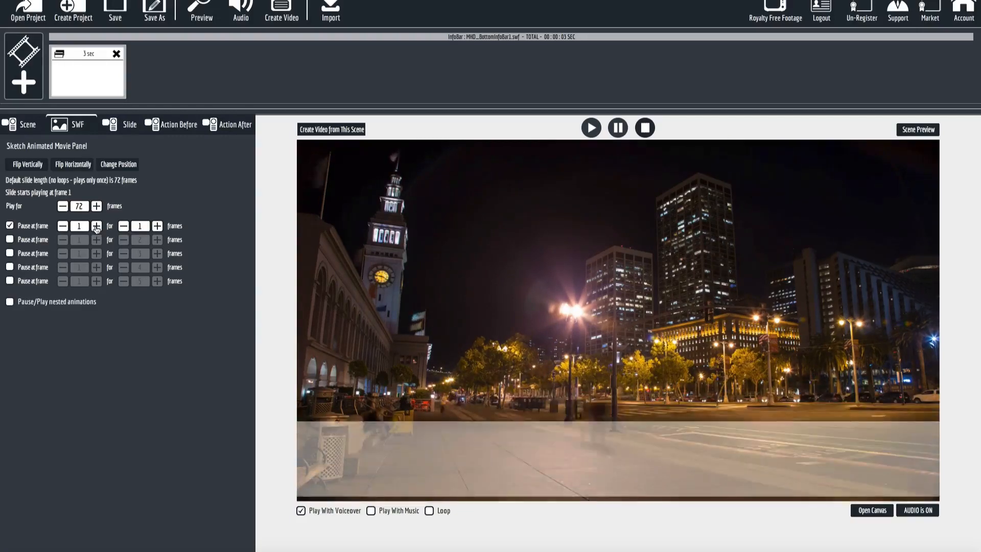
click(96, 226)
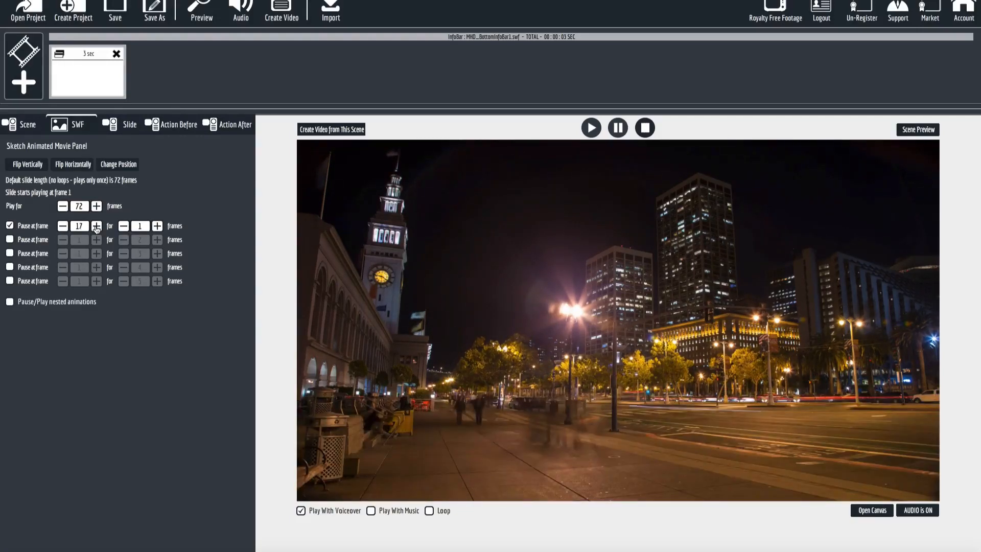
click(96, 225)
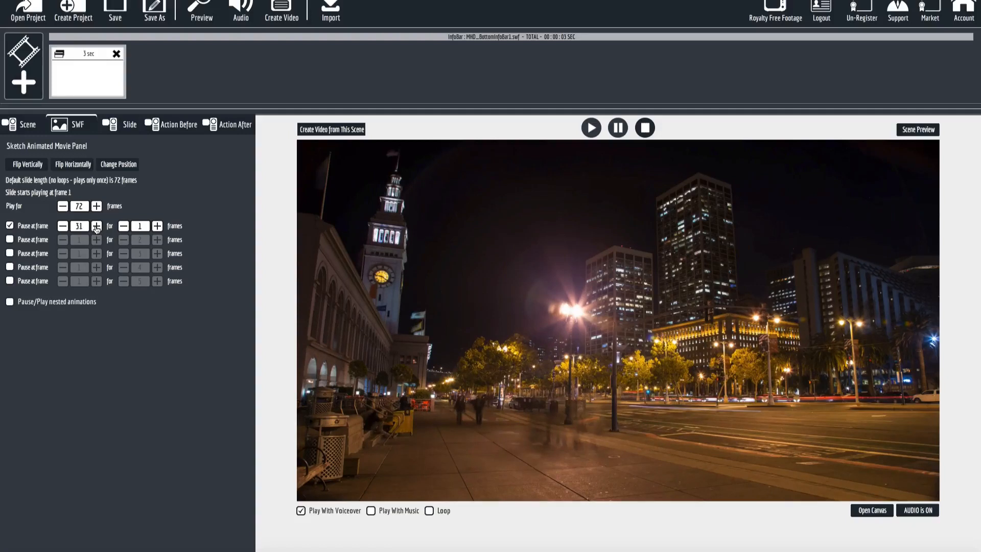
click(96, 226)
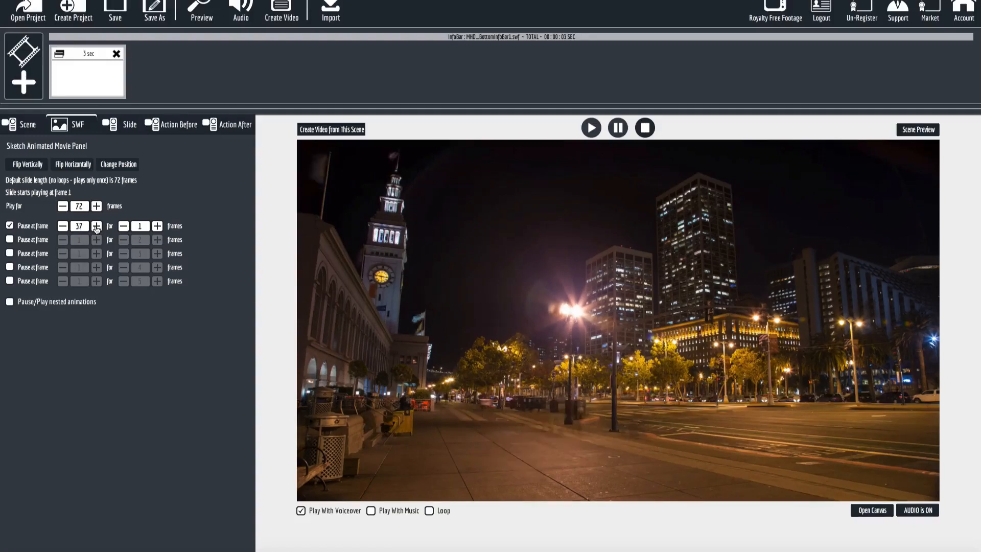
click(96, 226)
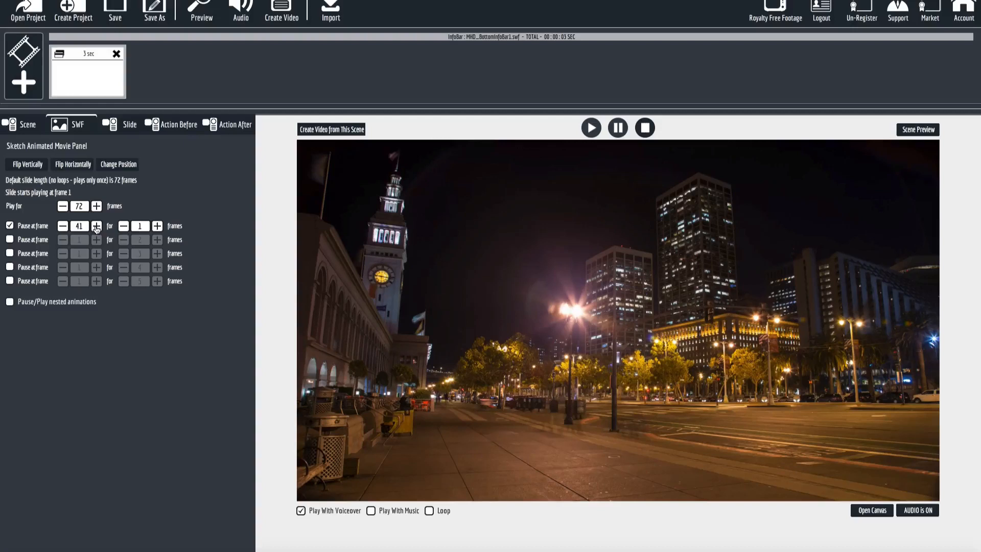
click(96, 226)
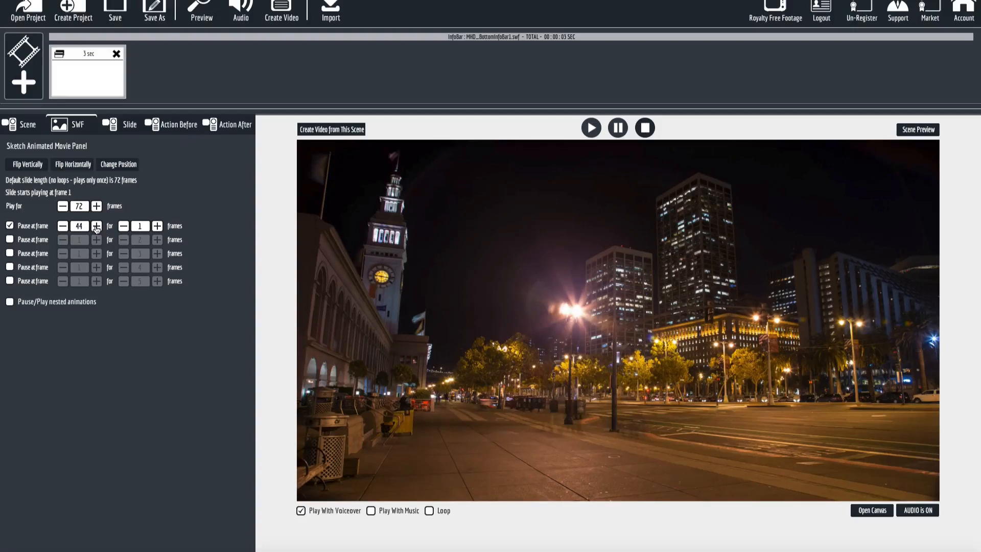
click(96, 224)
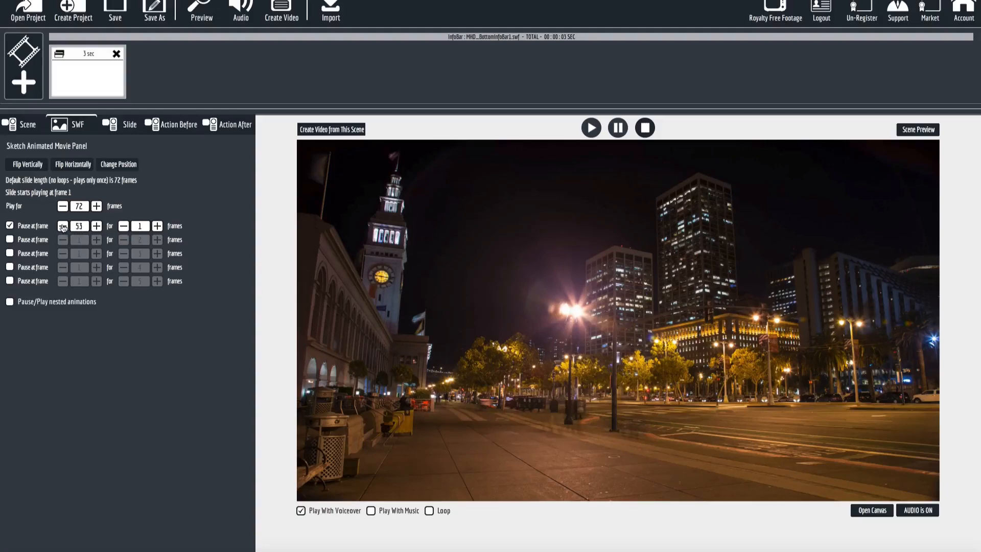
click(62, 226)
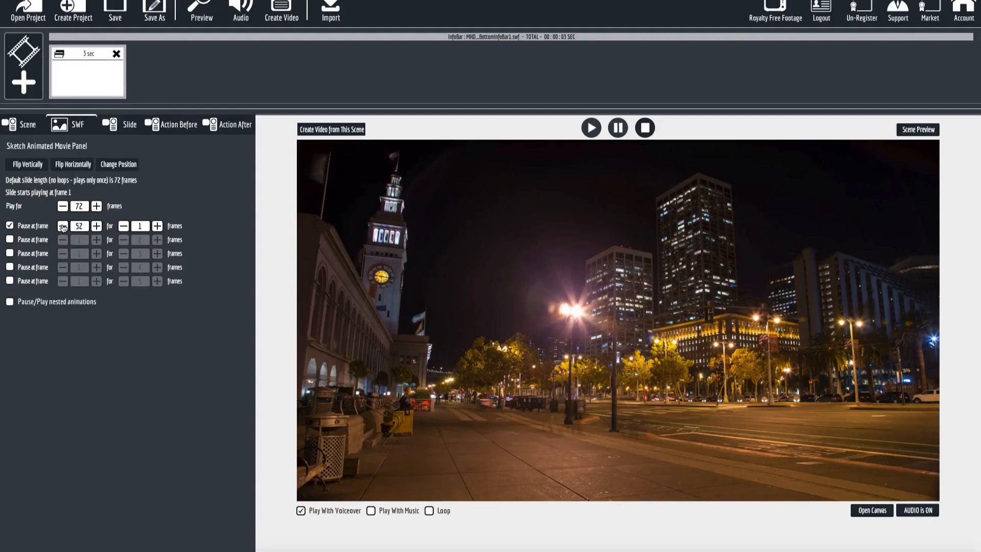
click(63, 226)
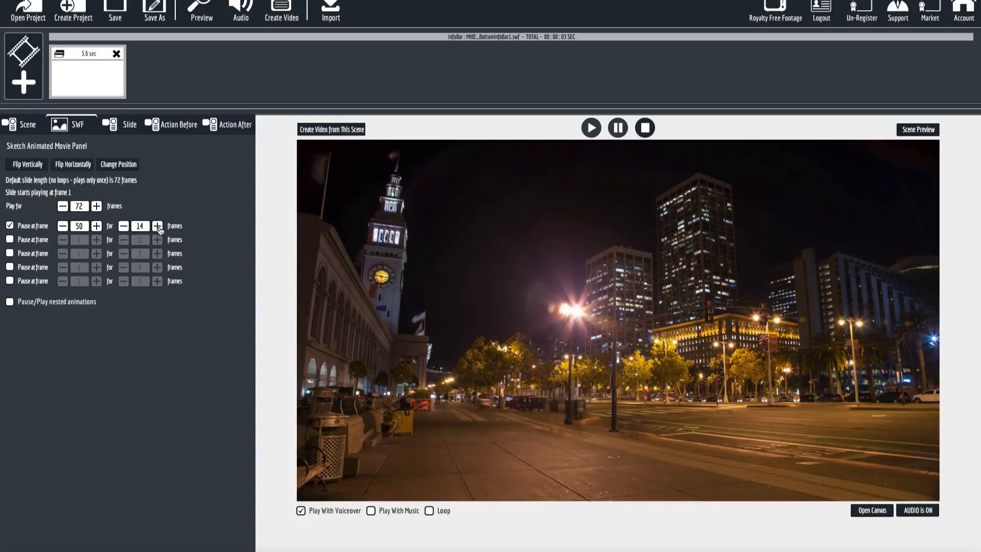
Set the pause length to 48 frames, stretching the slide to 5 seconds
click(157, 225)
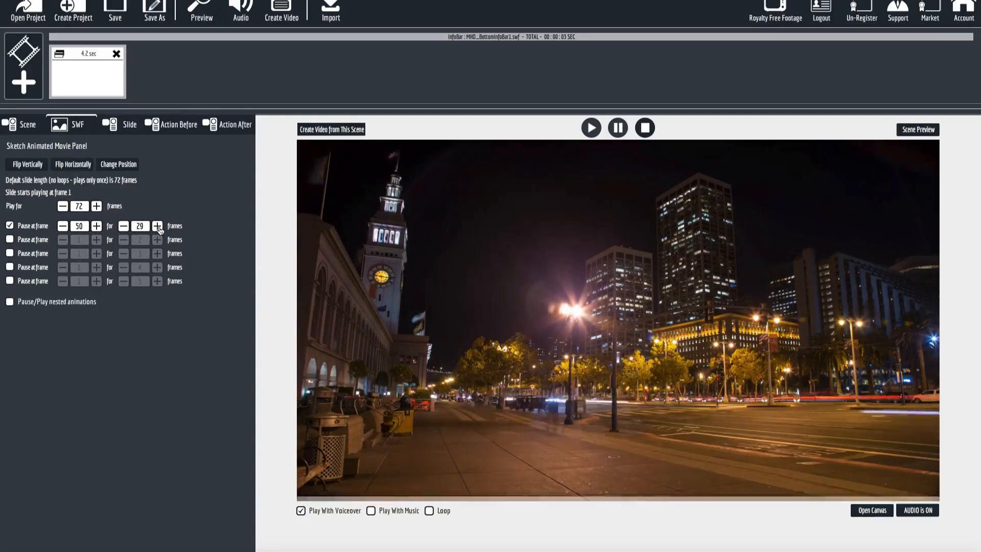
click(157, 226)
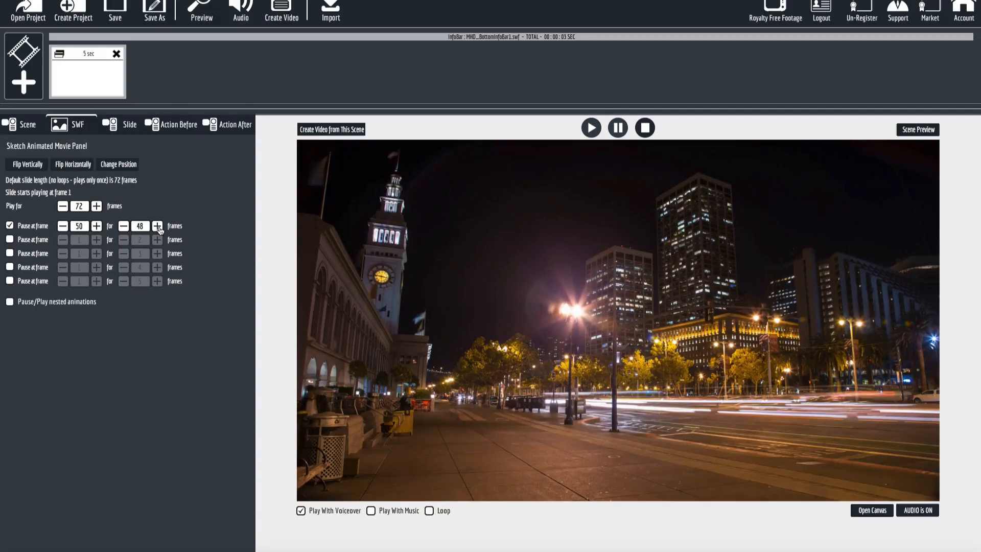
click(157, 226)
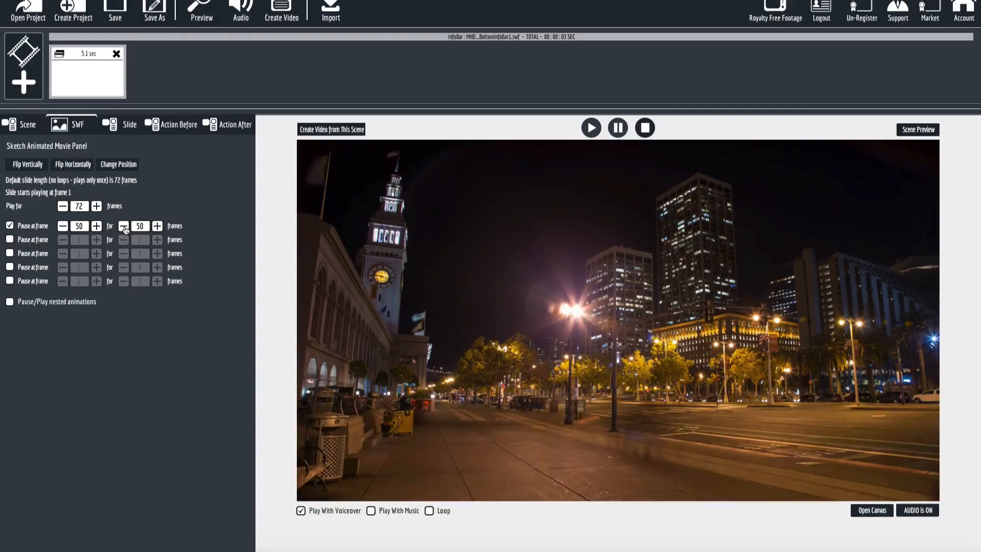
click(123, 226)
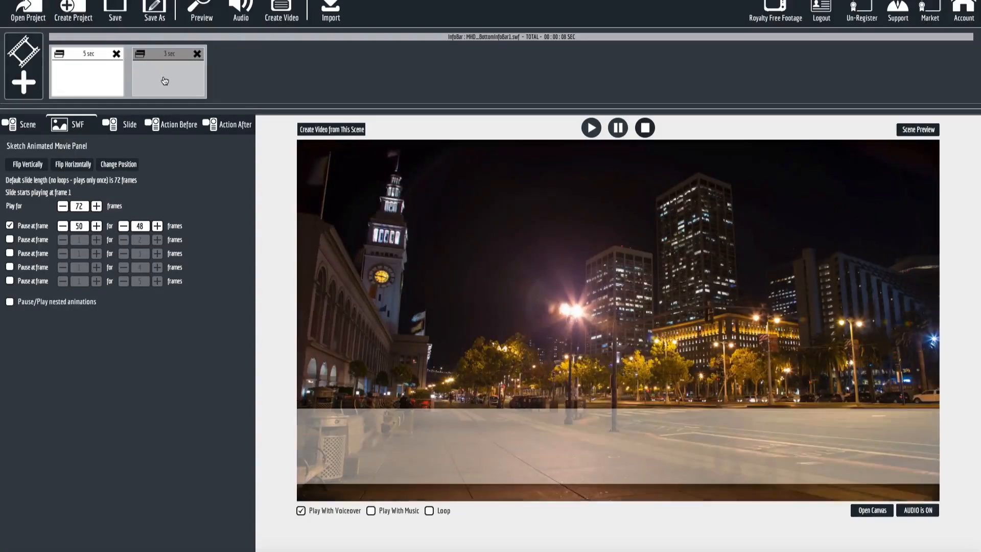
Break the second slide into its own scene with Draw on previous slide off, leaving a blank canvas
click(167, 72)
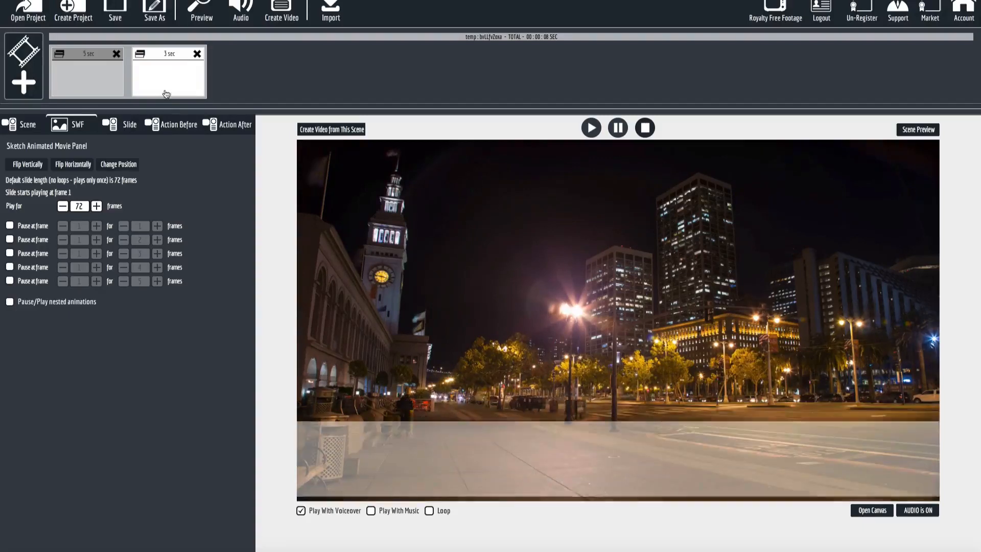
click(130, 124)
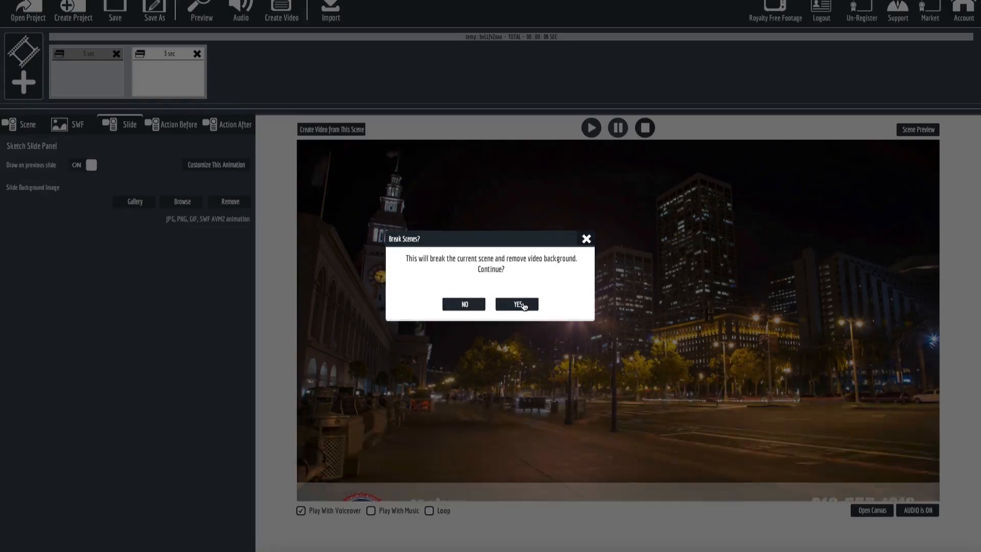
click(514, 304)
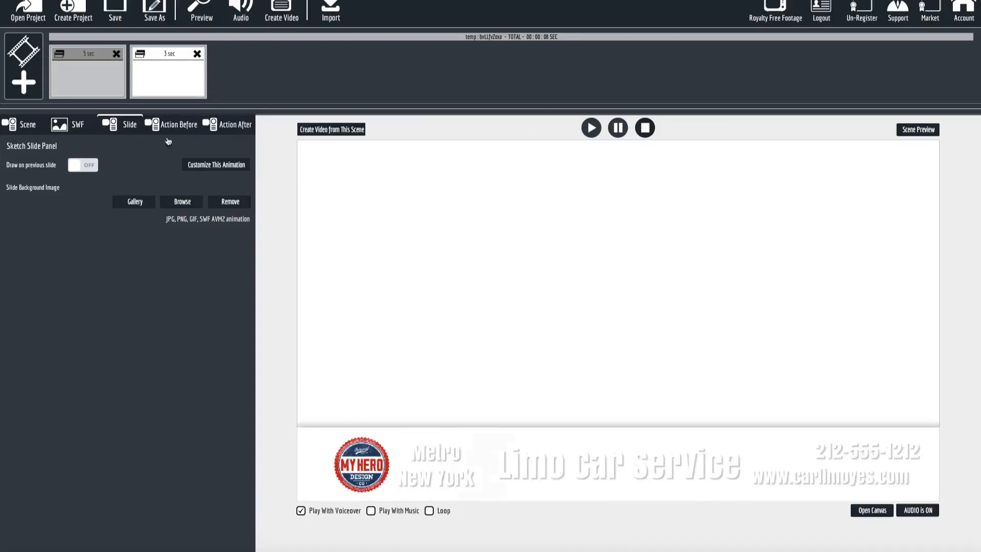
click(26, 123)
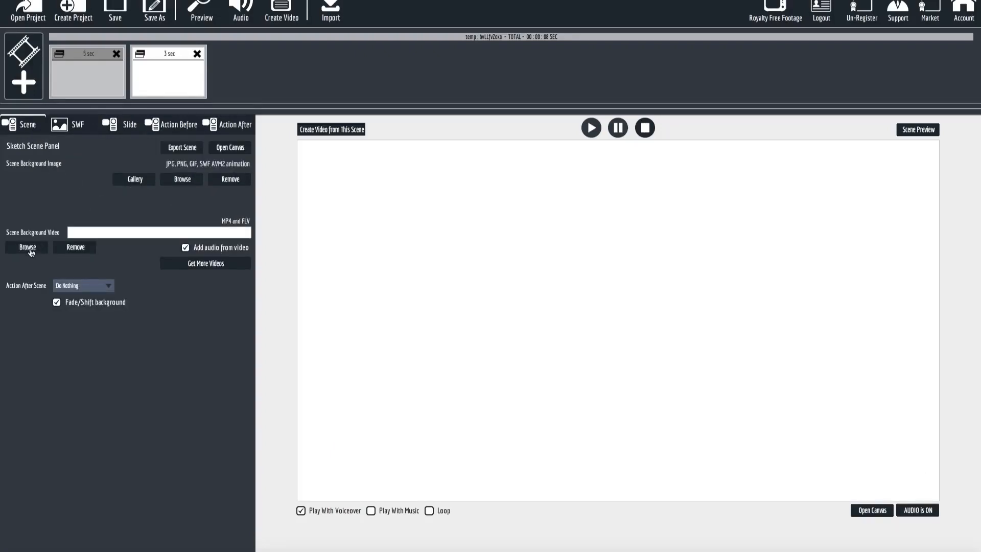
Choose the daytime in-car driving video as the scene background
click(27, 249)
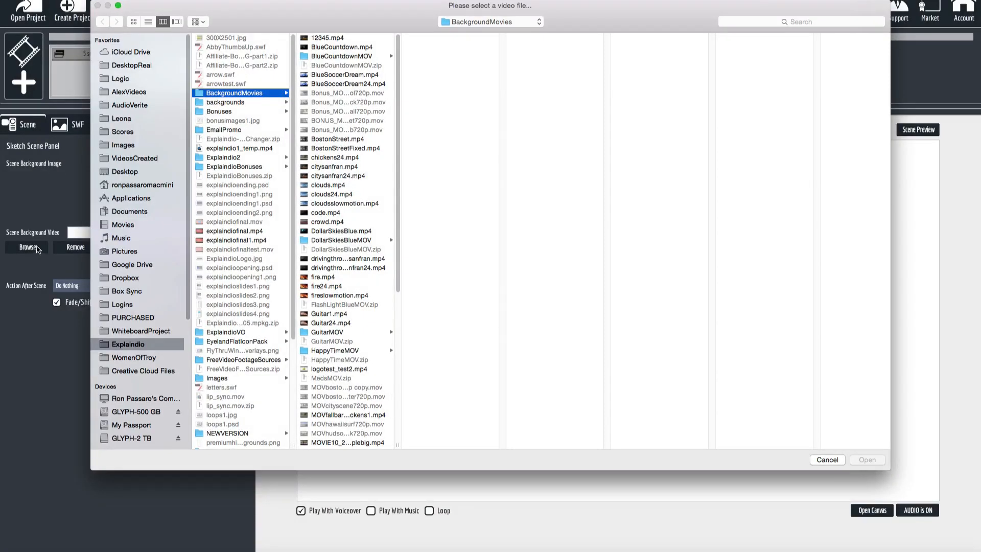
click(826, 459)
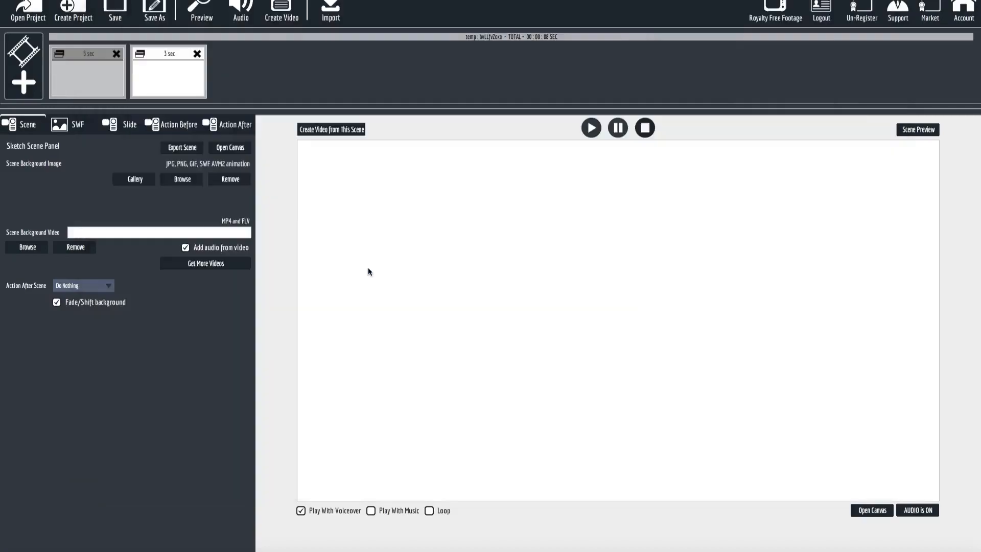
click(27, 248)
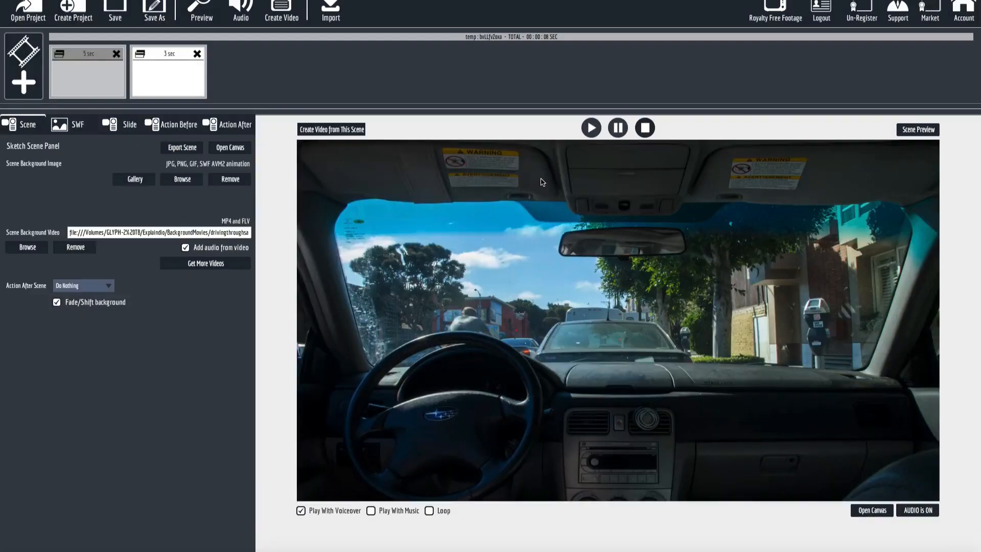
Preview the driving scene with the Limo Car Service info bar sliding in, then stop it
click(589, 127)
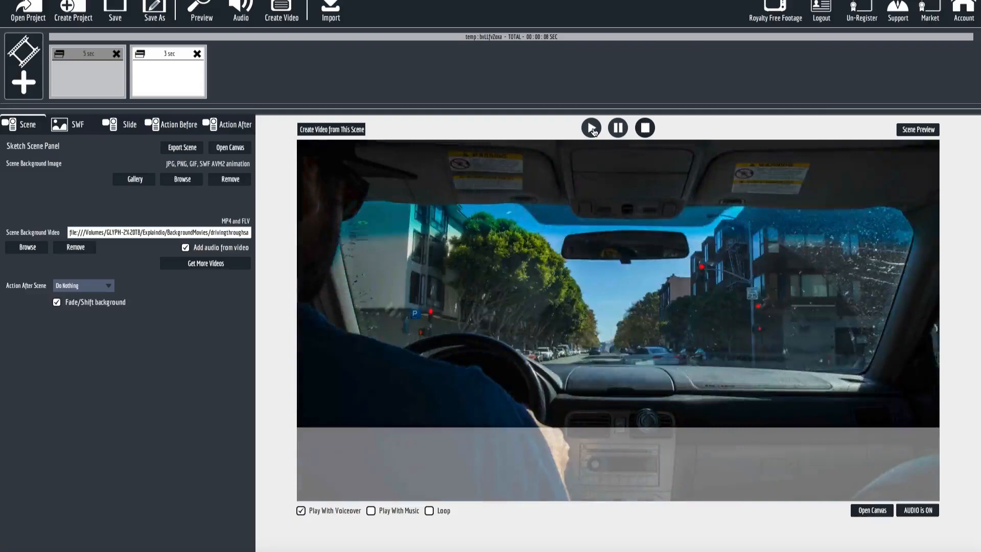
click(590, 128)
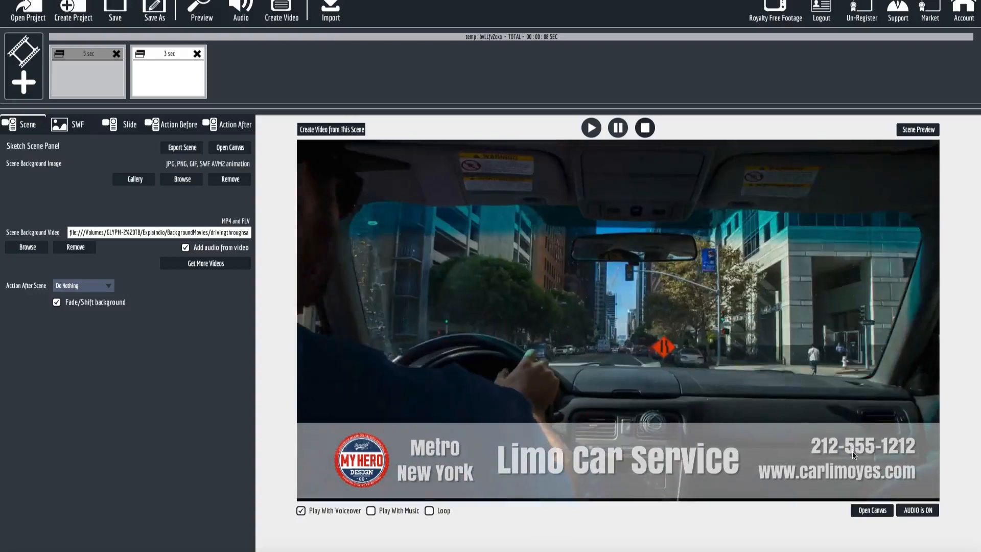
click(590, 128)
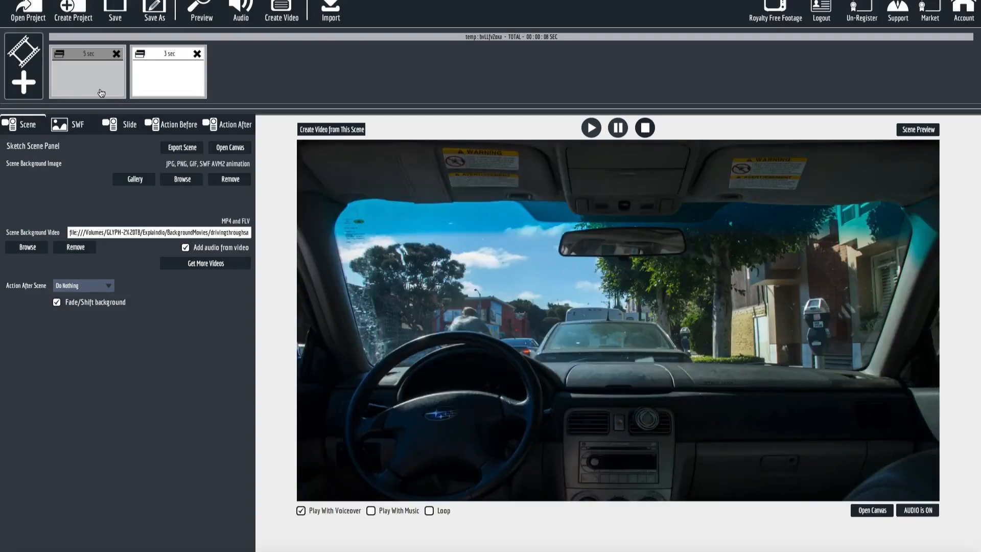
click(589, 128)
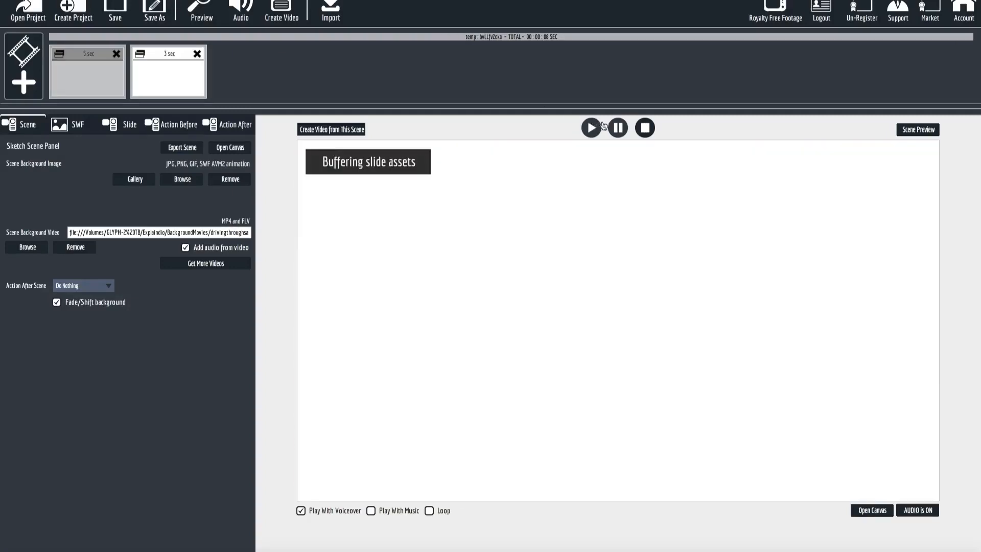
click(590, 127)
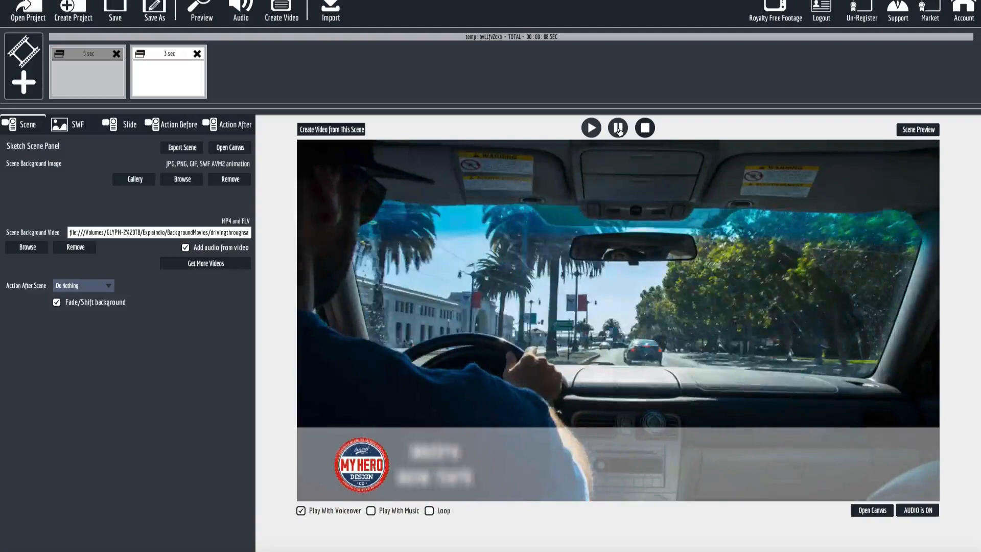
click(589, 128)
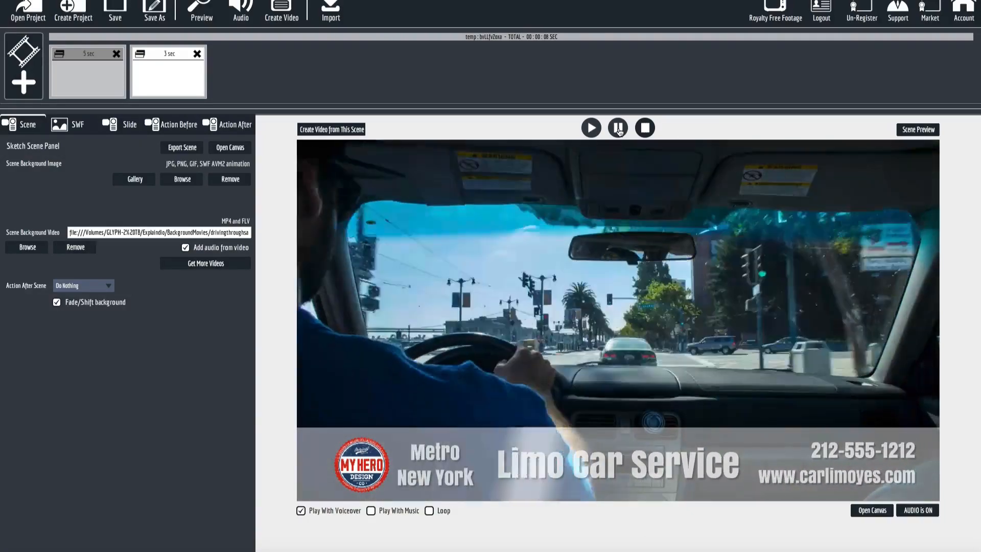
click(617, 128)
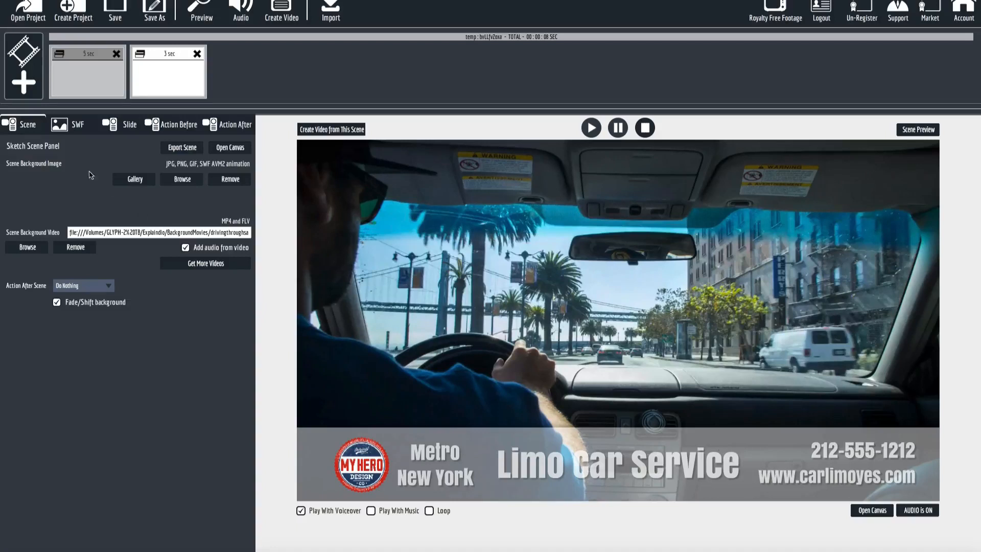
click(130, 124)
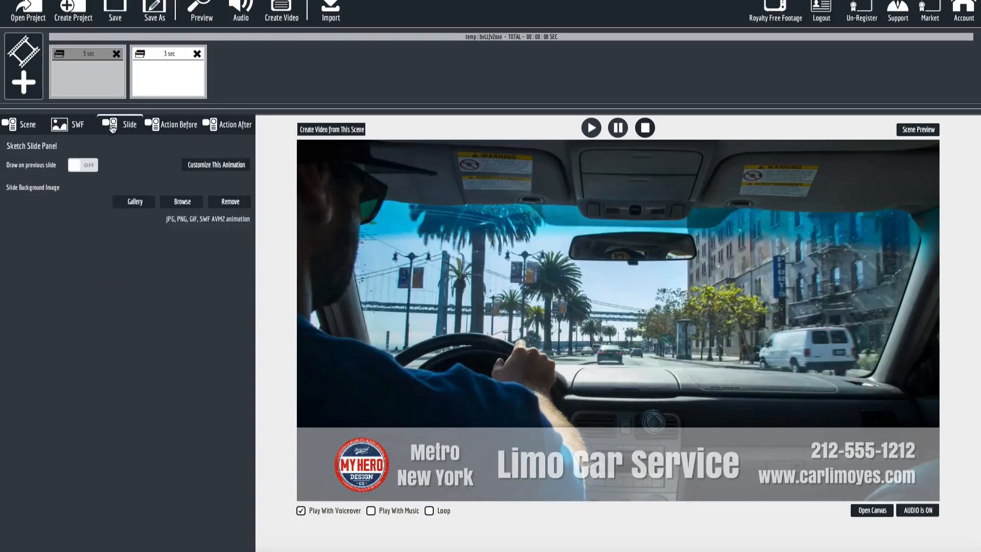
Make Outline Area1 blue and set Text Area 1 (Metro New York) to gold
click(27, 124)
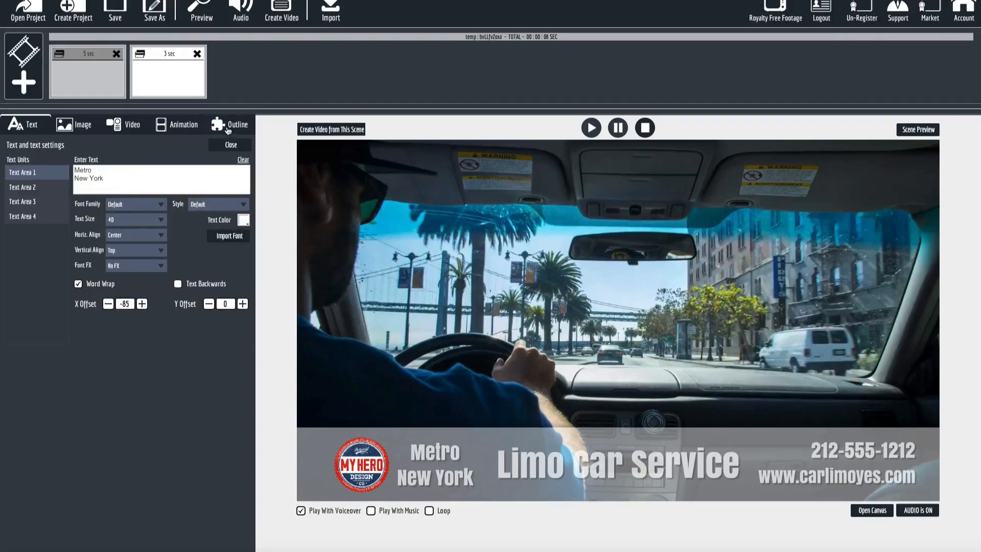
click(237, 124)
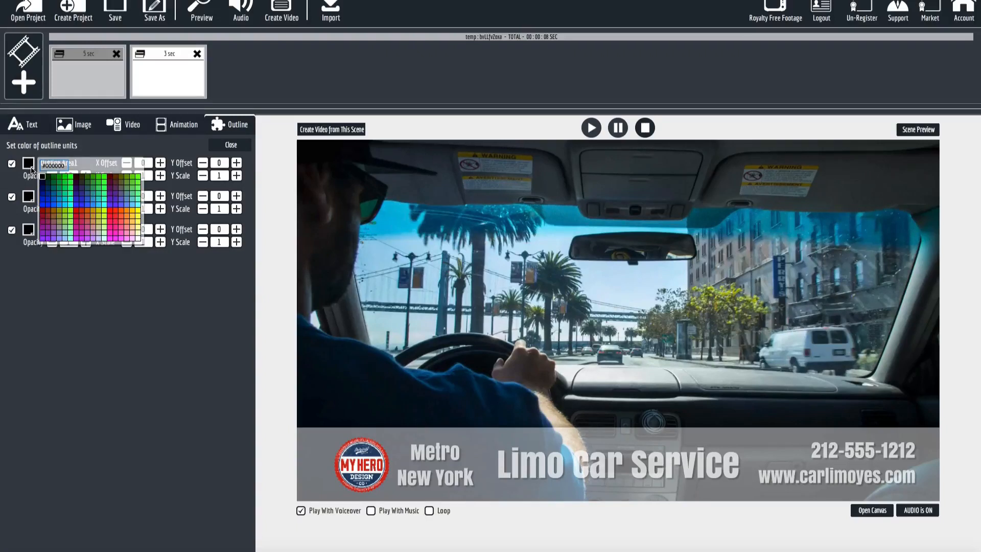
click(97, 200)
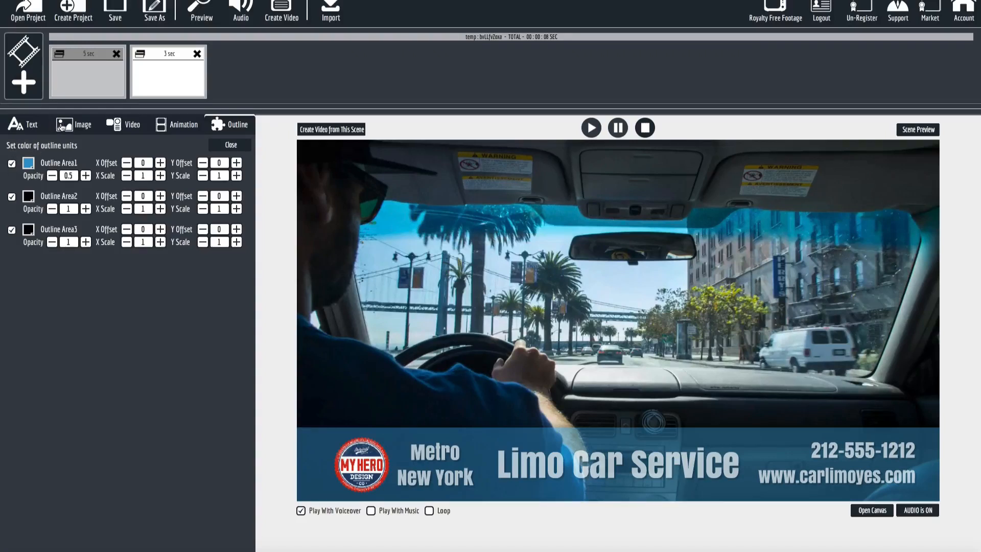
click(25, 124)
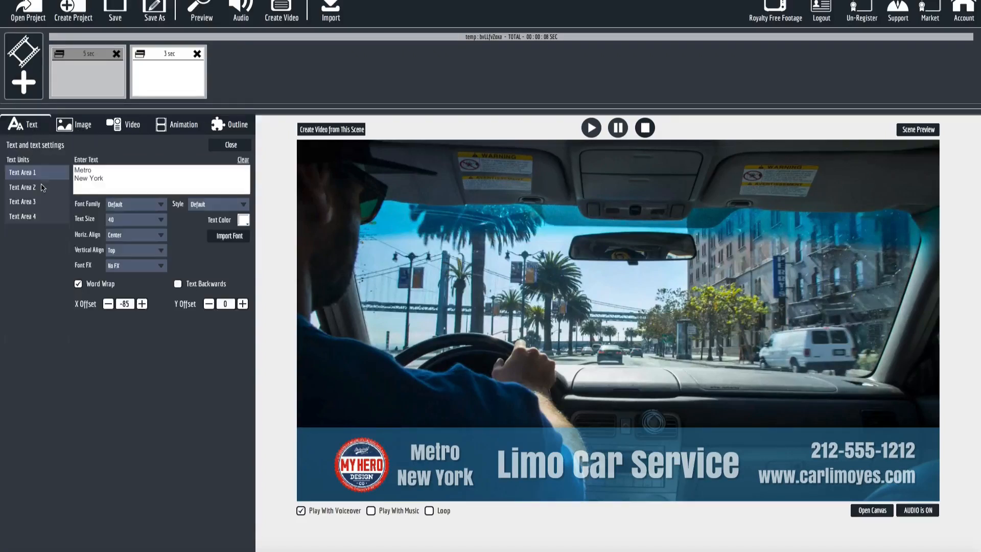
click(243, 221)
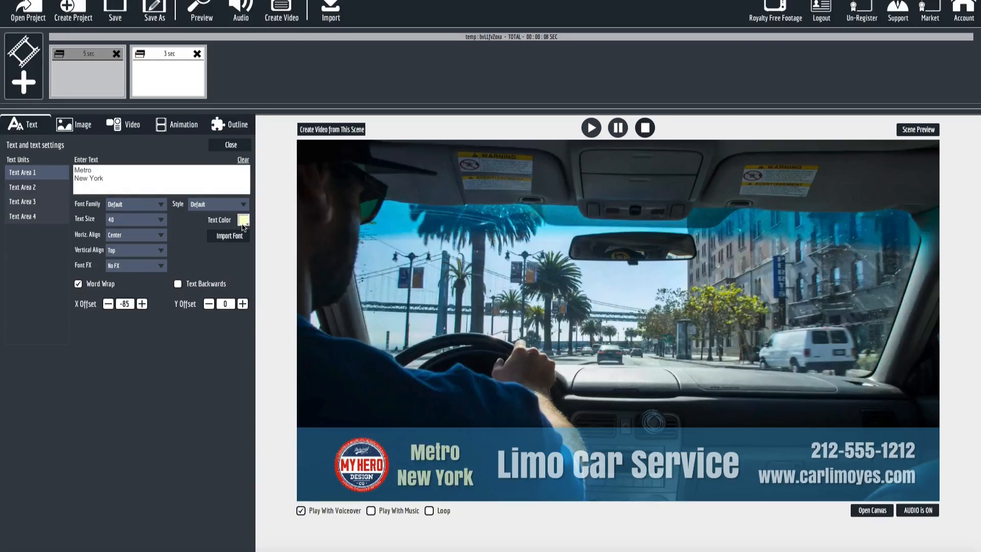
click(243, 221)
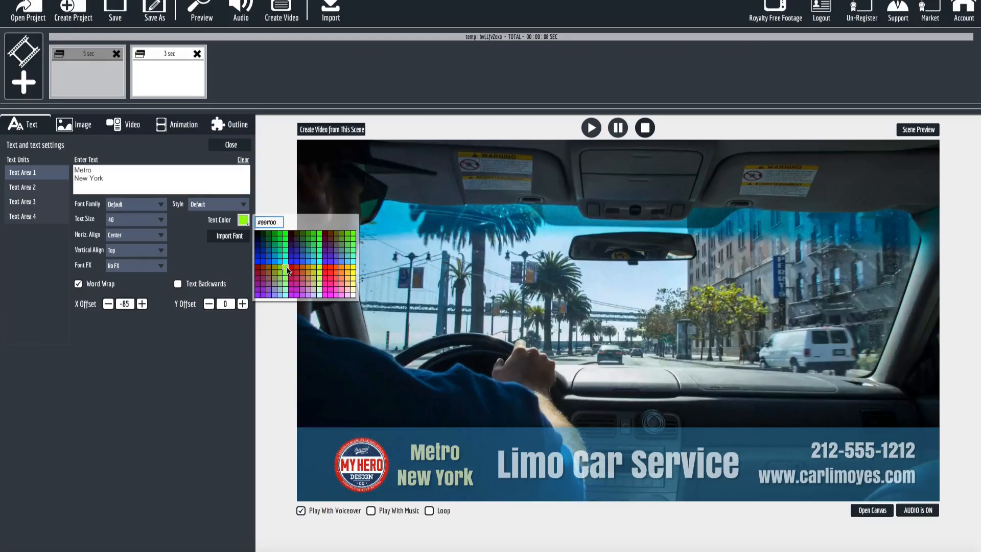
click(289, 270)
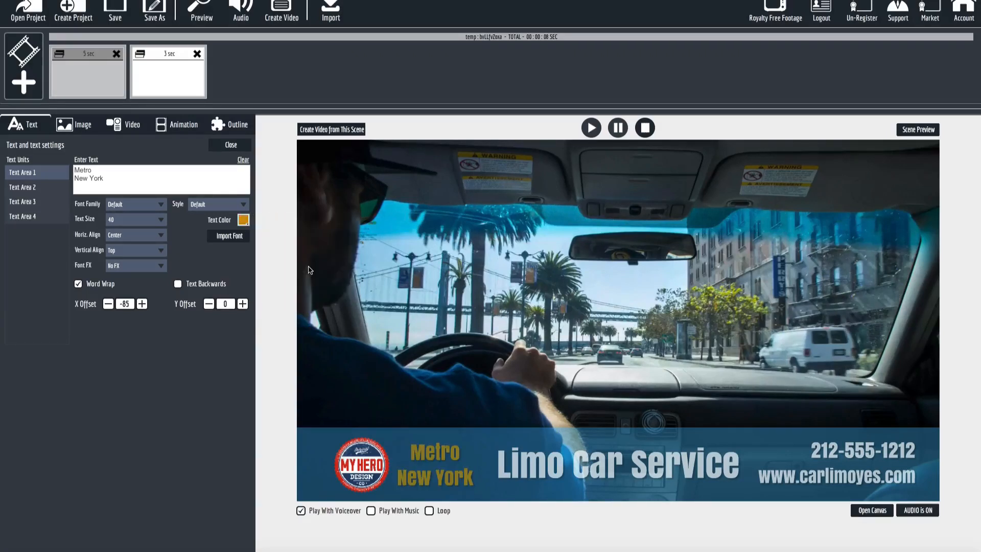
Set the blue outline's opacity back to 0.5 after nudging it higher
click(236, 124)
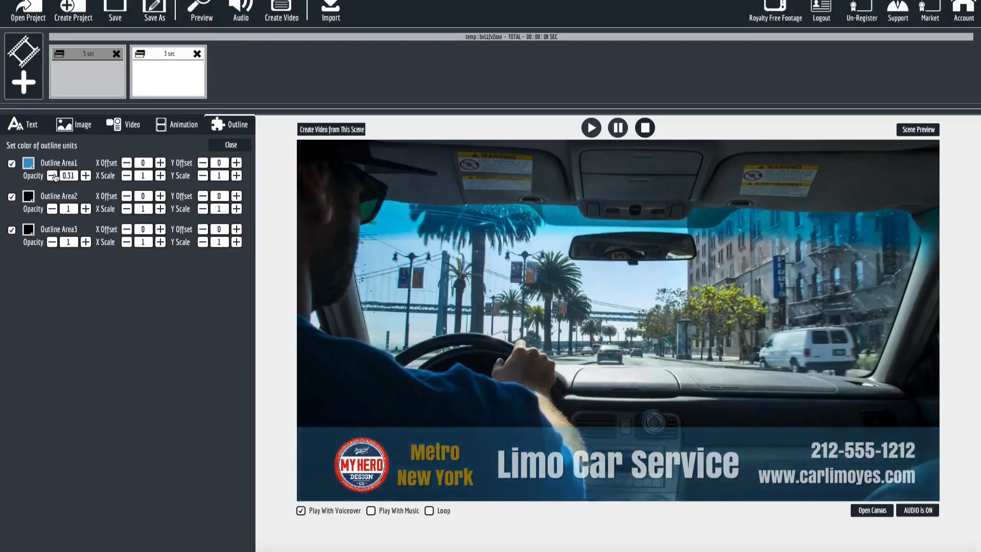
click(86, 175)
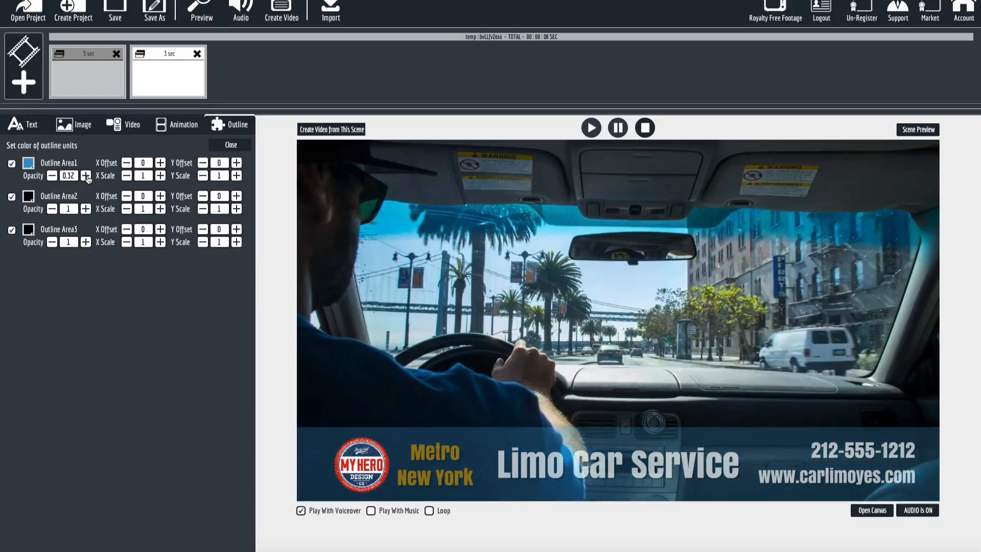
click(86, 174)
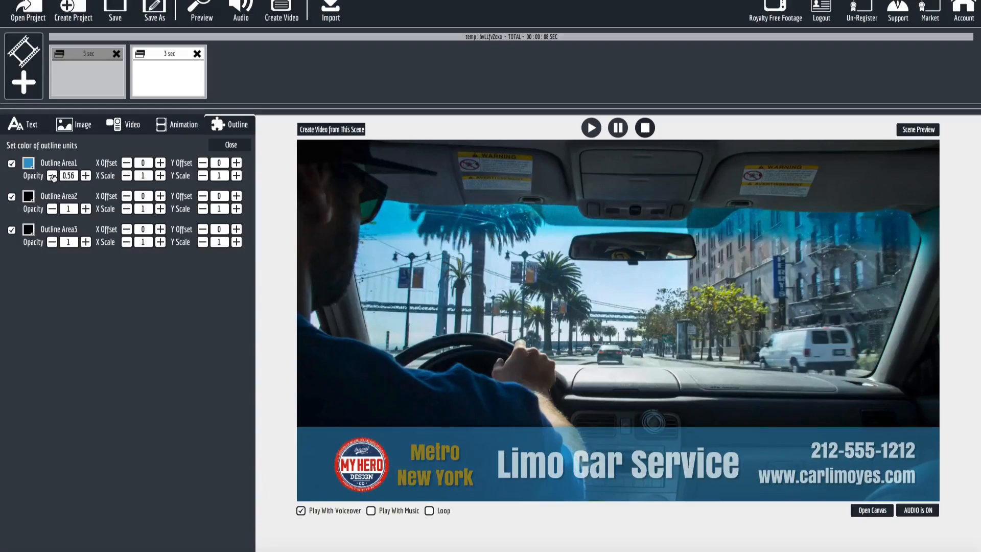
click(52, 174)
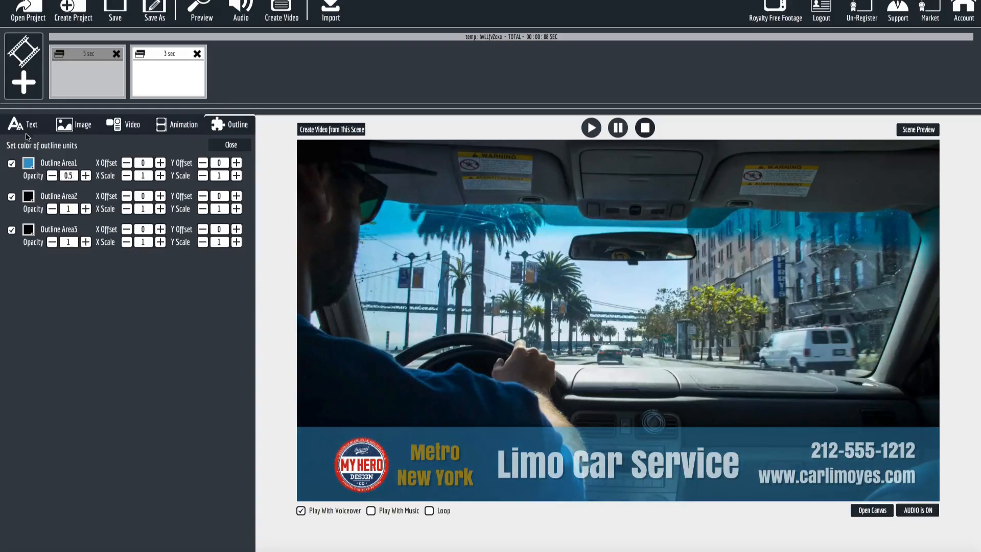
click(32, 124)
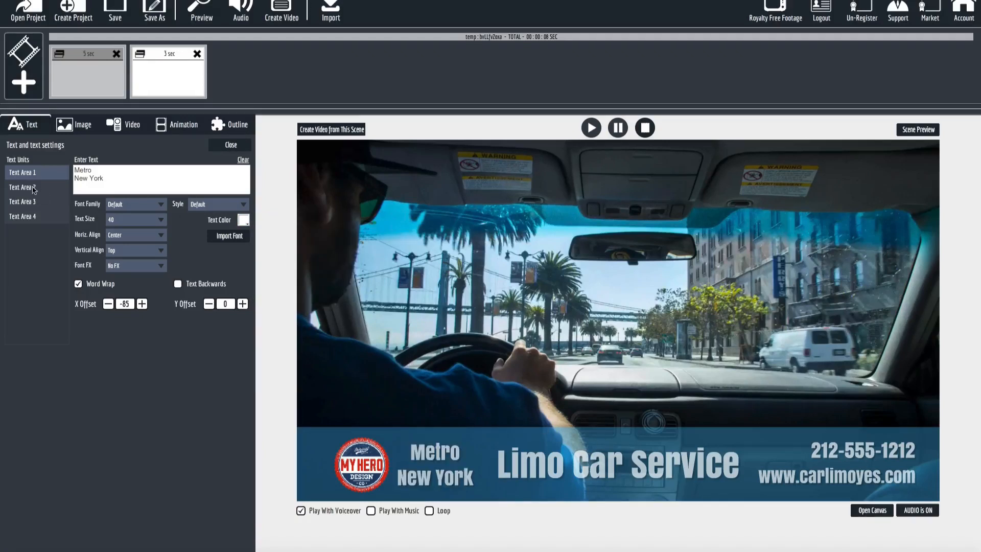
Return the Limo Car Service text to white after a green try, then preview the whole two-scene video
click(21, 186)
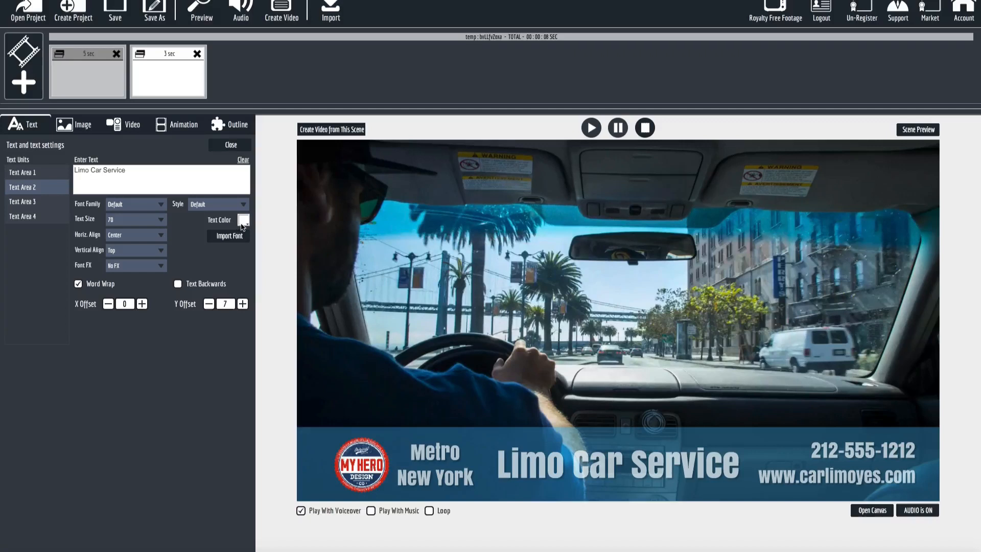
click(243, 220)
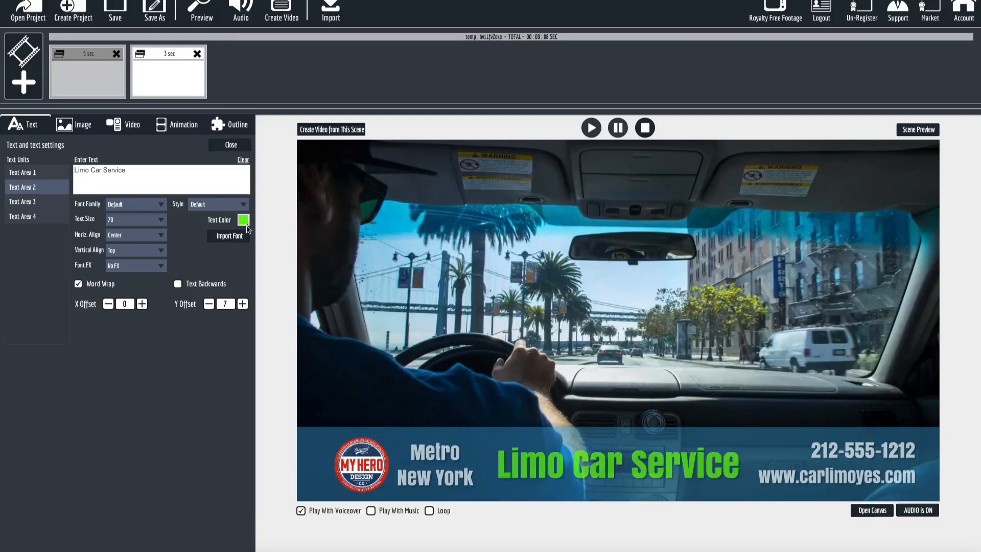
click(244, 221)
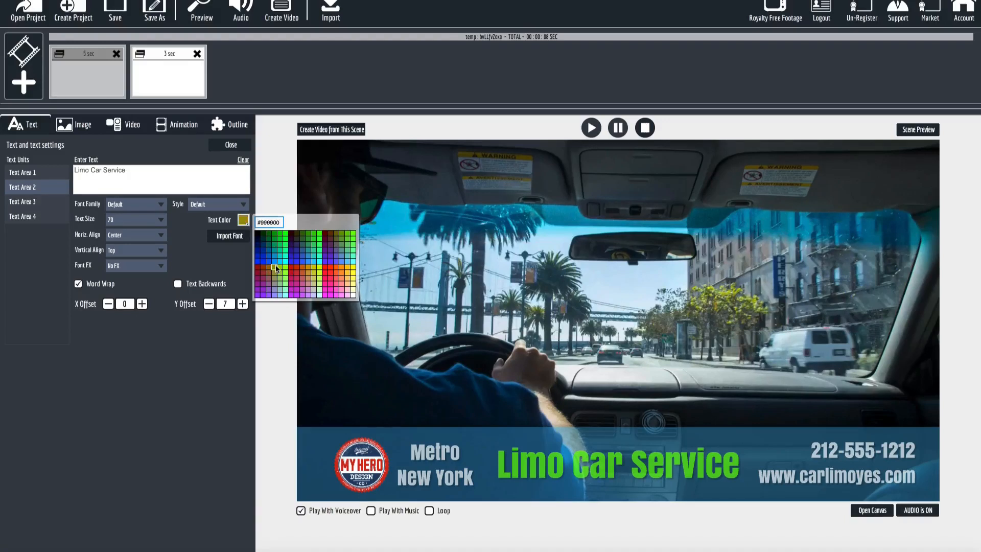
click(274, 266)
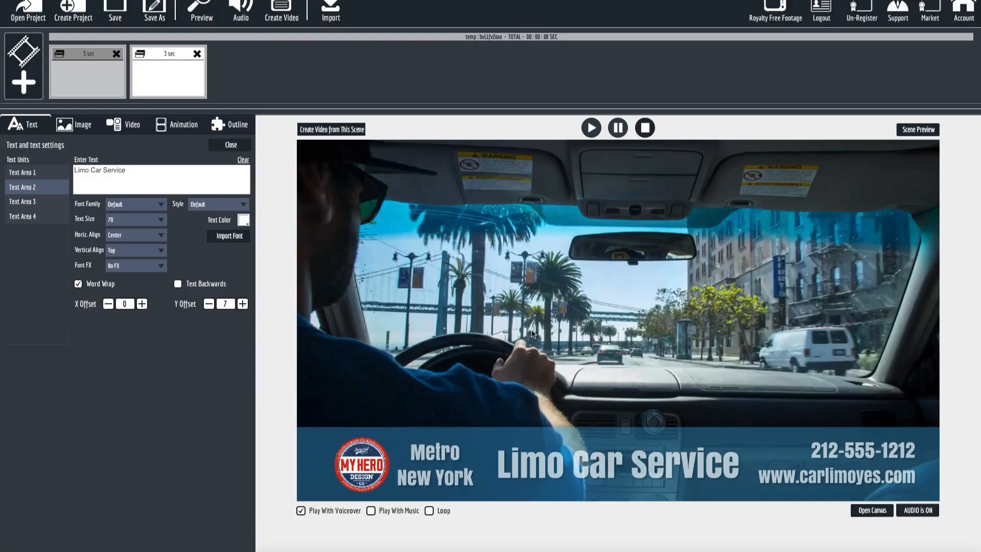
click(201, 11)
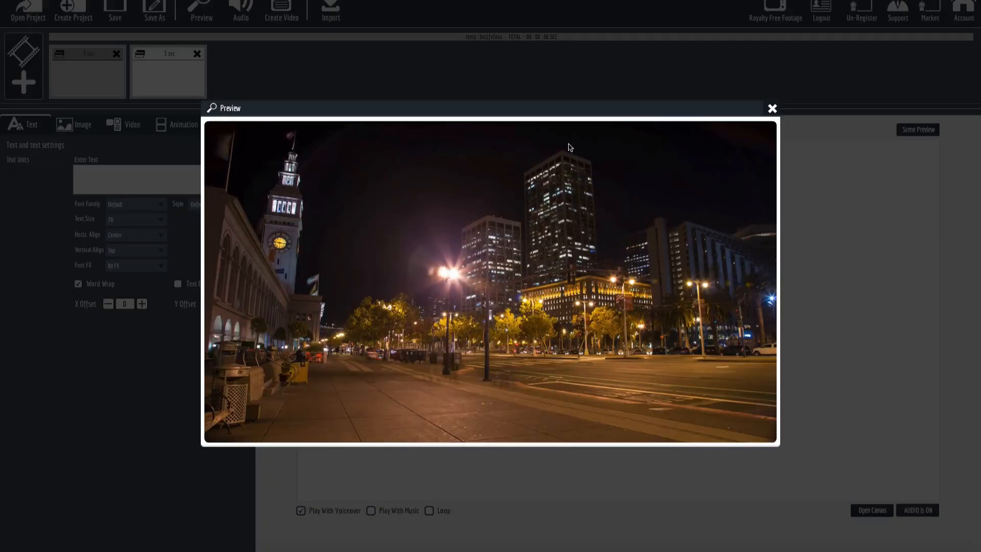